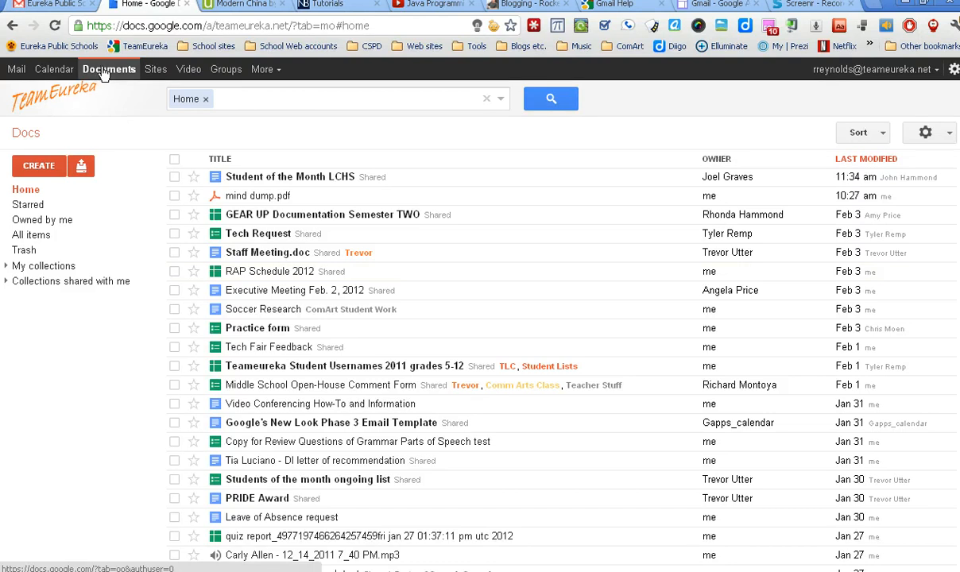
{"action": "mouse_move", "coordinate": [501, 548]}
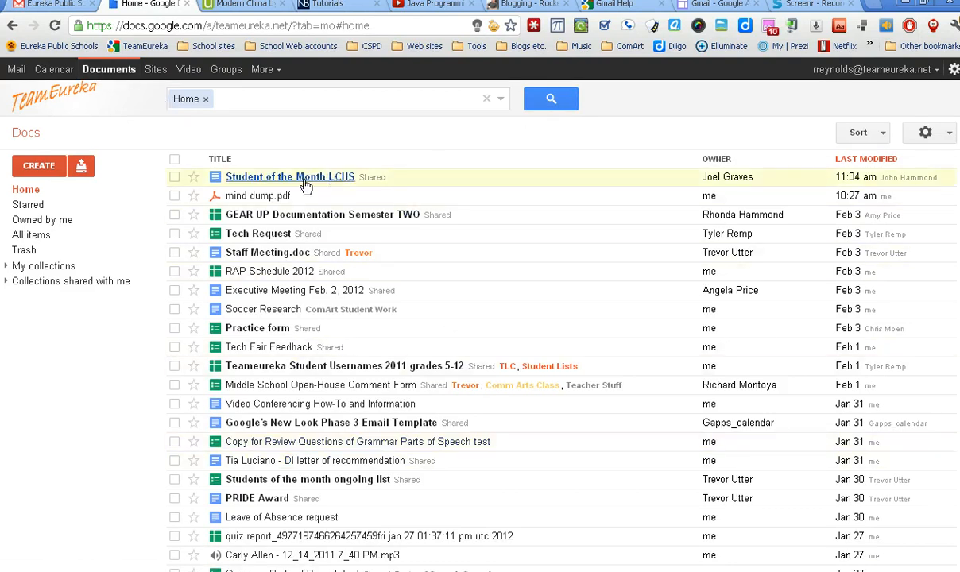
{"action": "mouse_move", "coordinate": [150, 151]}
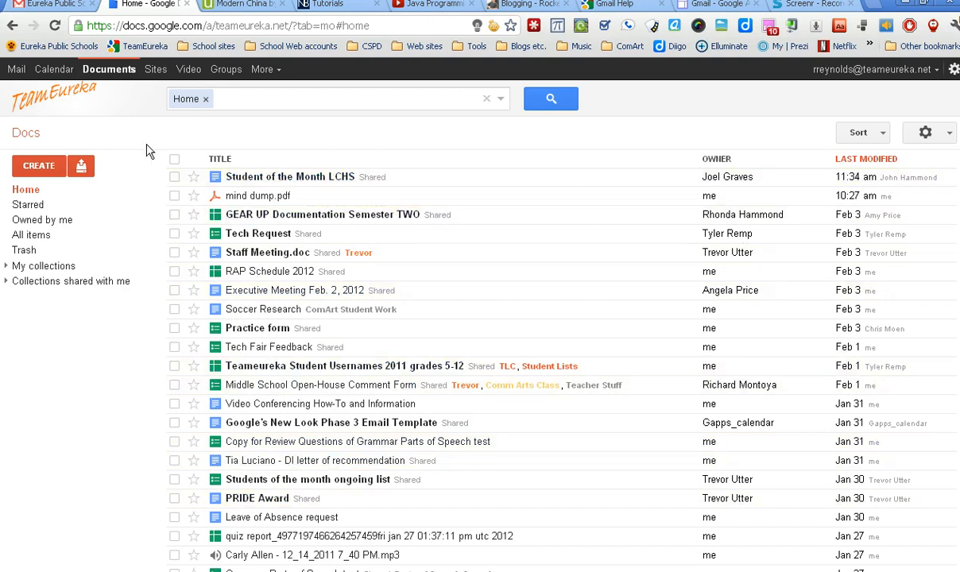
- Browse the Starred, Owned by me and All items lists, then show the Trash list
{"action": "left_click", "coordinate": [39, 165]}
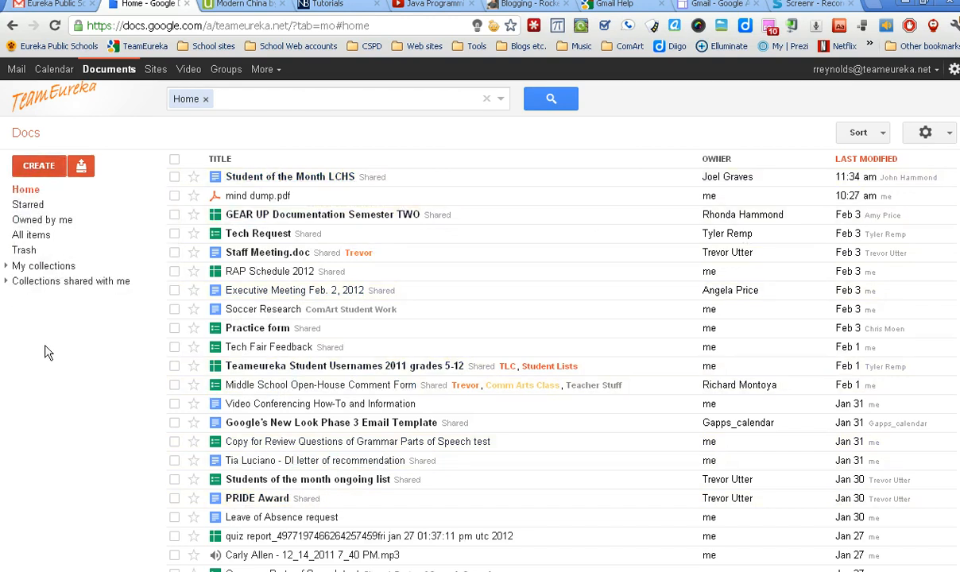
{"action": "left_click", "coordinate": [81, 165]}
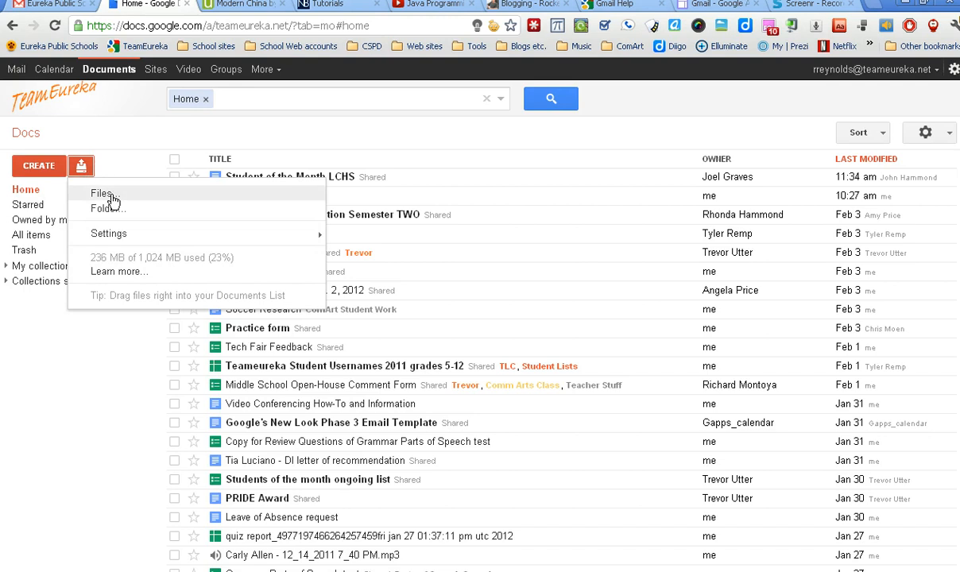
{"action": "mouse_move", "coordinate": [114, 395]}
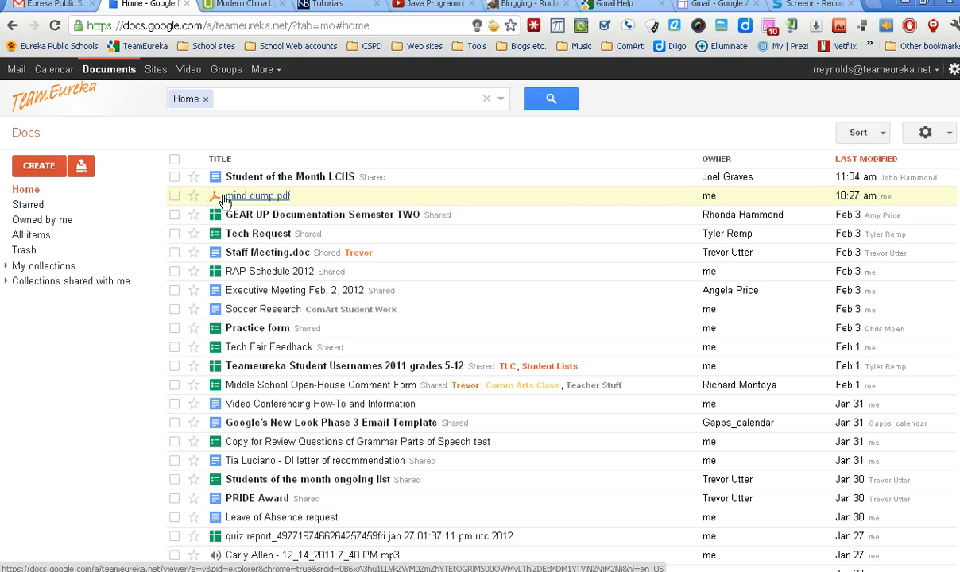
{"action": "mouse_move", "coordinate": [257, 499]}
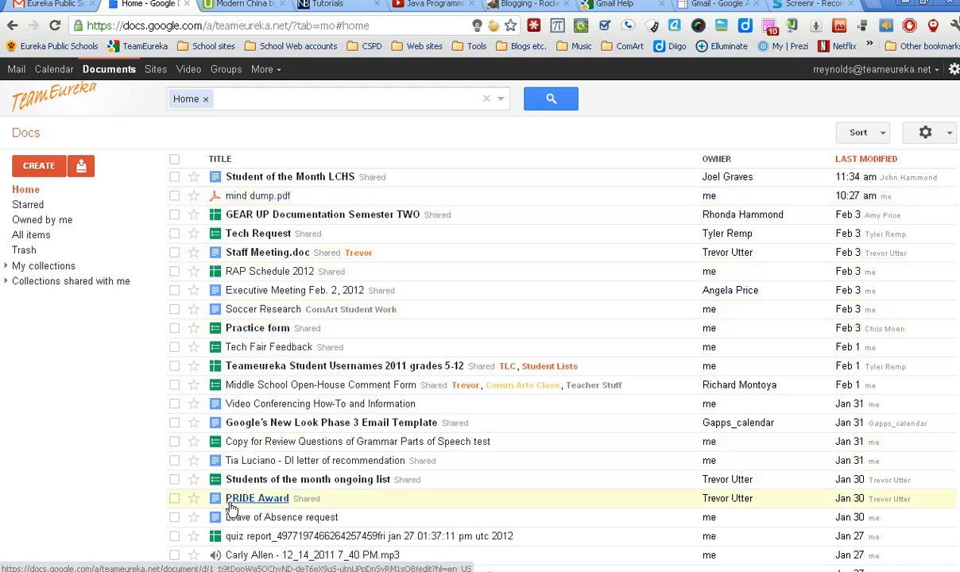
{"action": "mouse_move", "coordinate": [39, 166]}
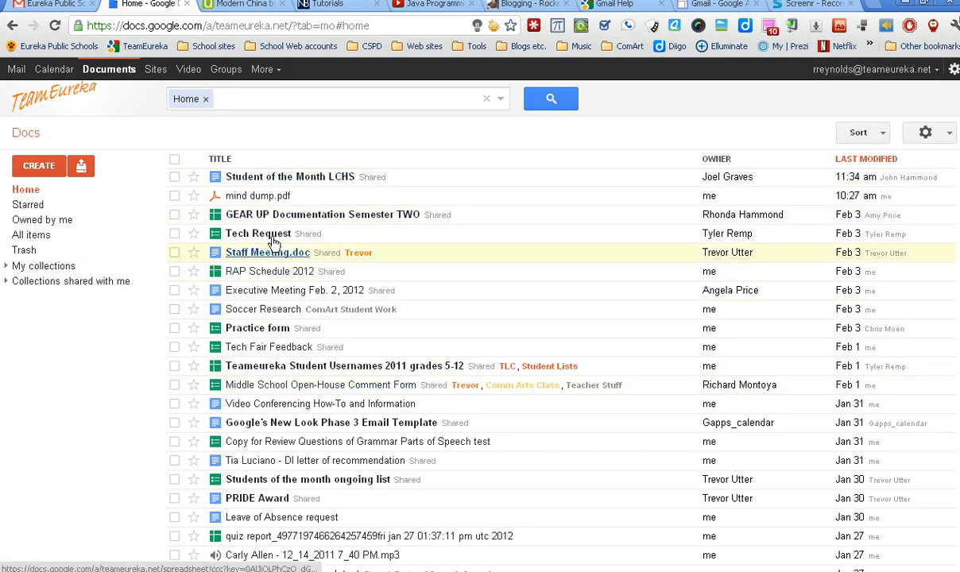
{"action": "mouse_move", "coordinate": [28, 205]}
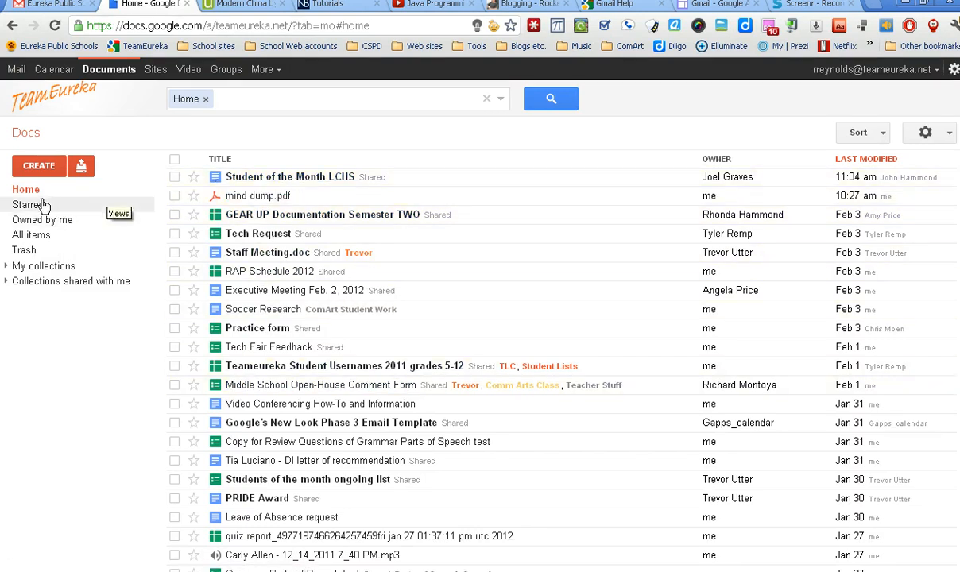
{"action": "left_click", "coordinate": [28, 205]}
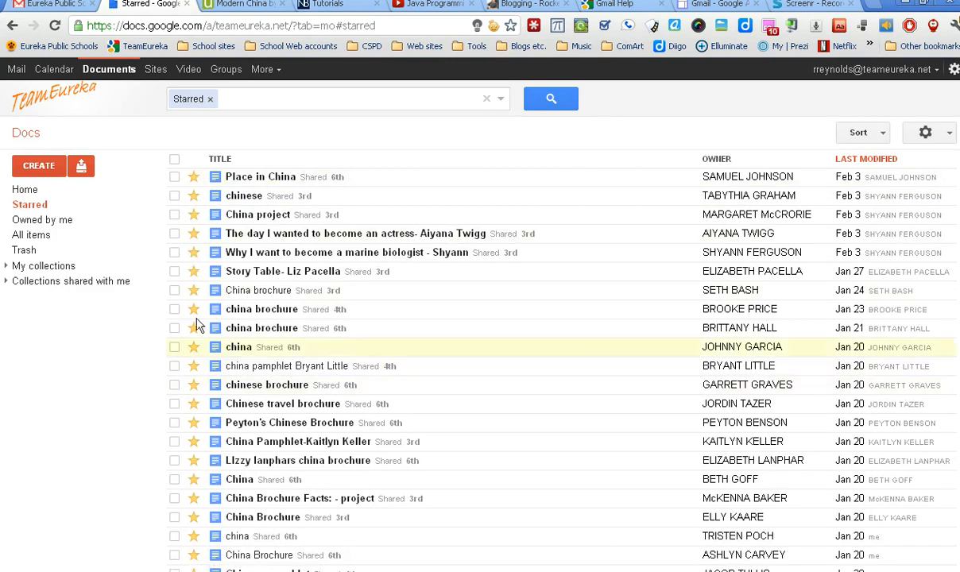
{"action": "left_click", "coordinate": [45, 219]}
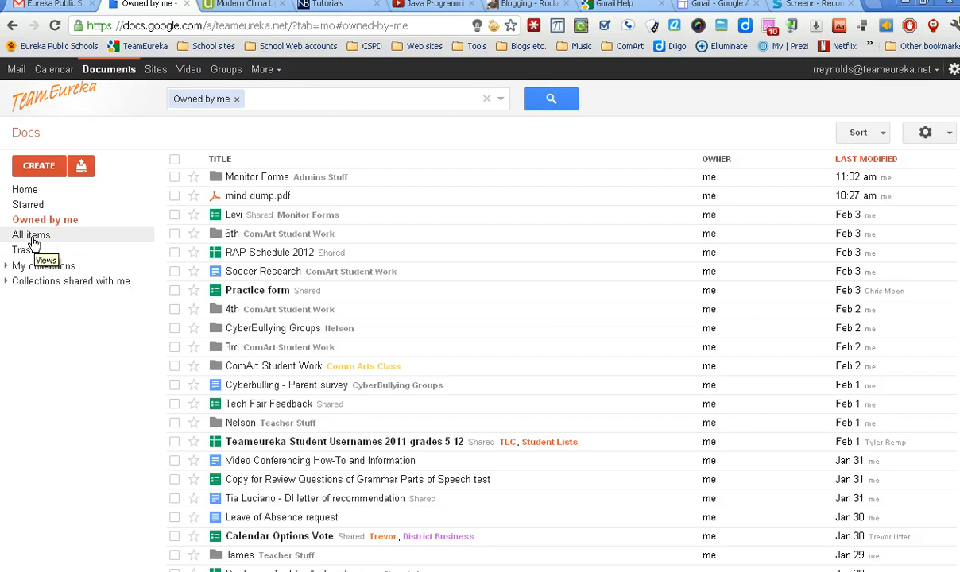
{"action": "left_click", "coordinate": [32, 235]}
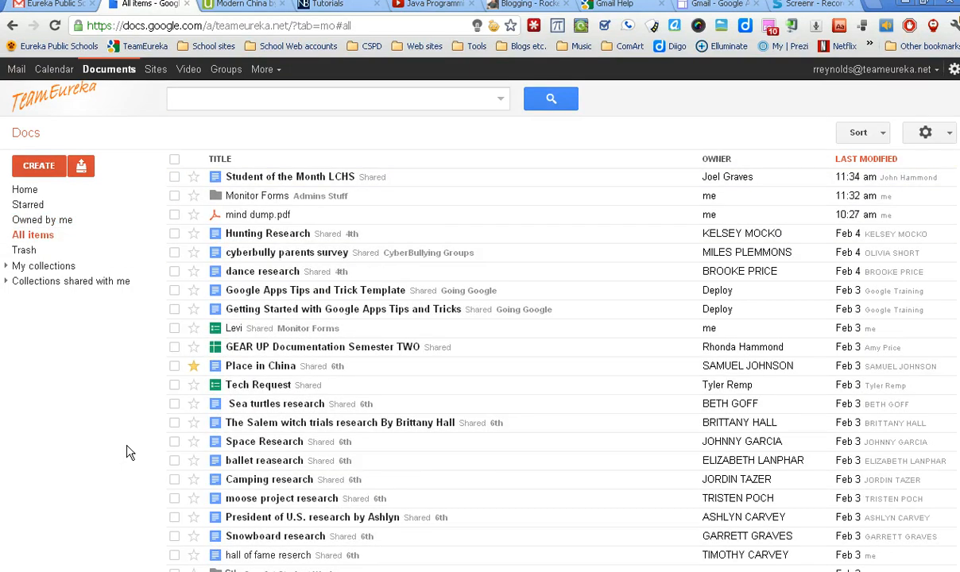
{"action": "mouse_move", "coordinate": [104, 334]}
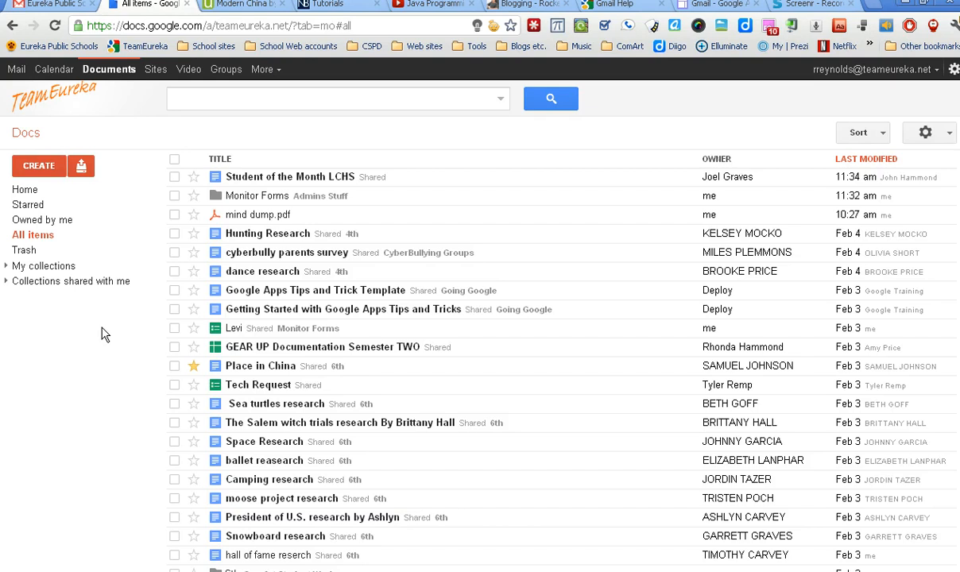
{"action": "mouse_move", "coordinate": [24, 250]}
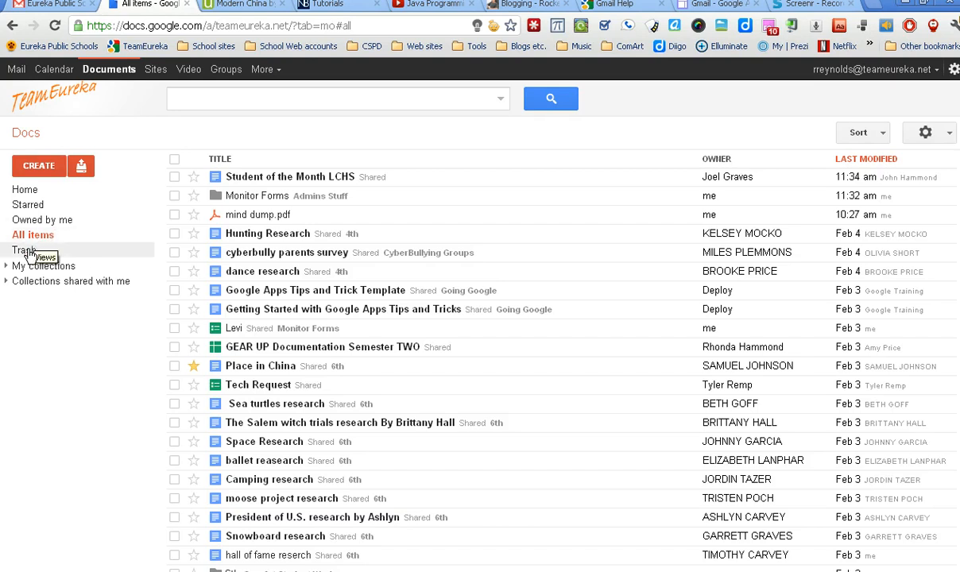
{"action": "left_click", "coordinate": [24, 251]}
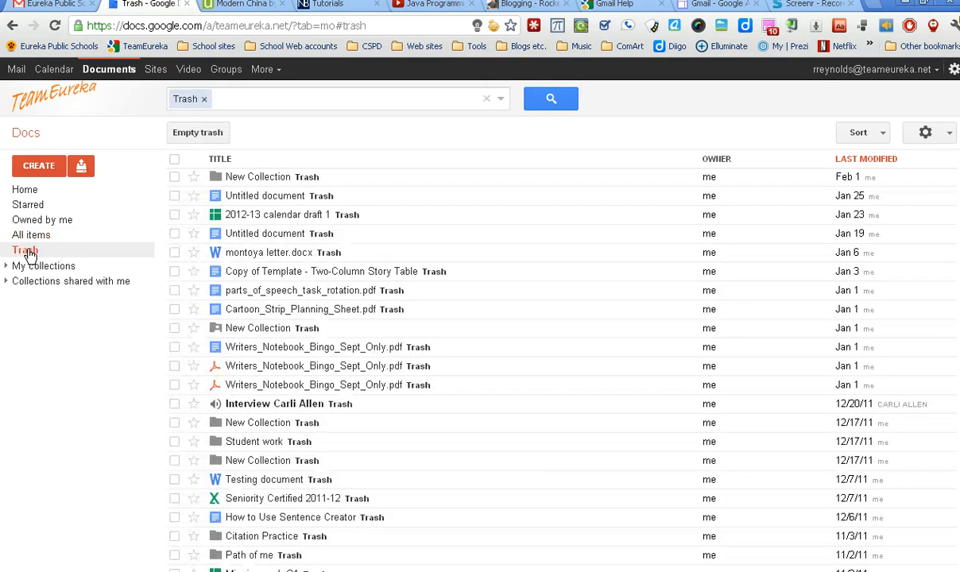
{"action": "mouse_move", "coordinate": [301, 290]}
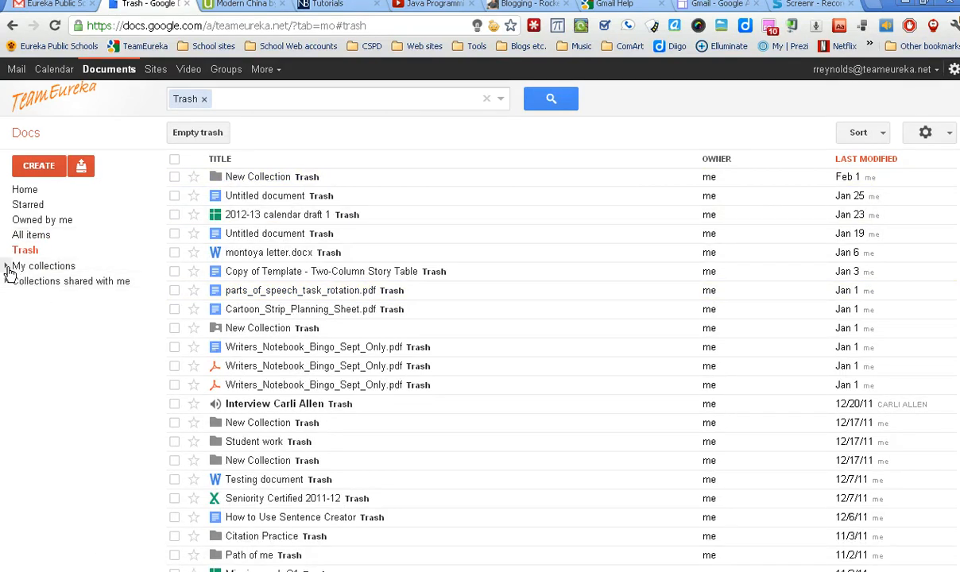
- Expand and collapse My collections, then expand Collections shared with me
{"action": "left_click", "coordinate": [42, 266]}
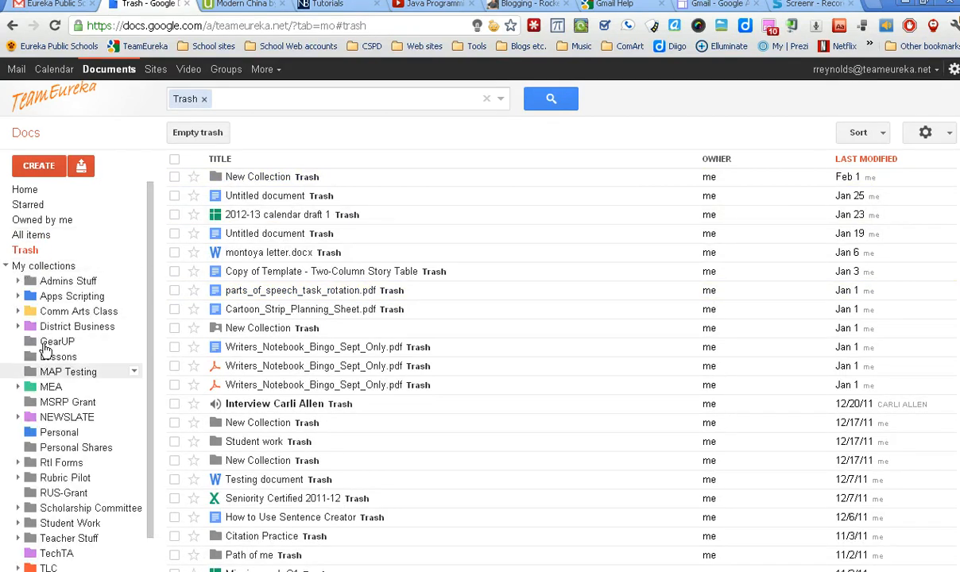
{"action": "mouse_move", "coordinate": [77, 311]}
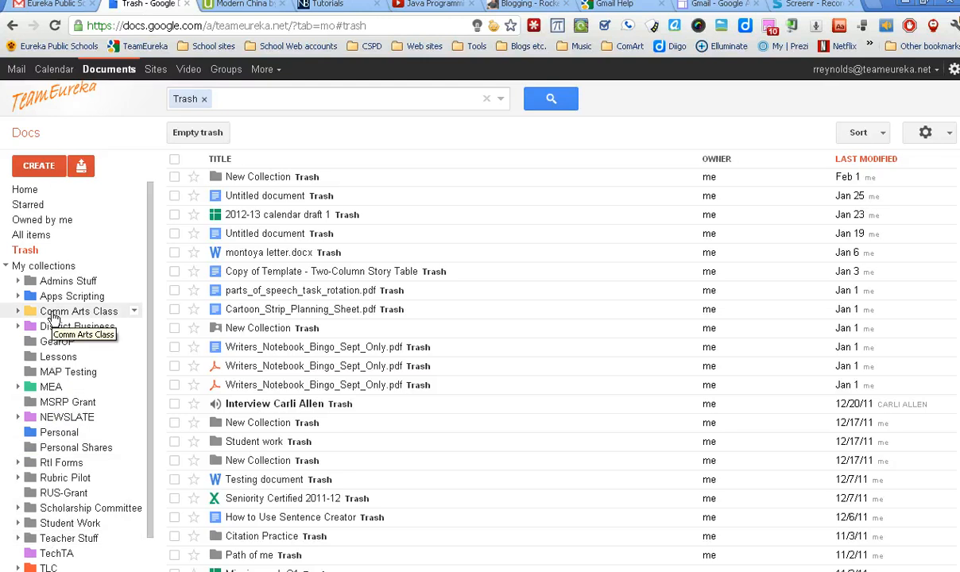
{"action": "mouse_move", "coordinate": [76, 447]}
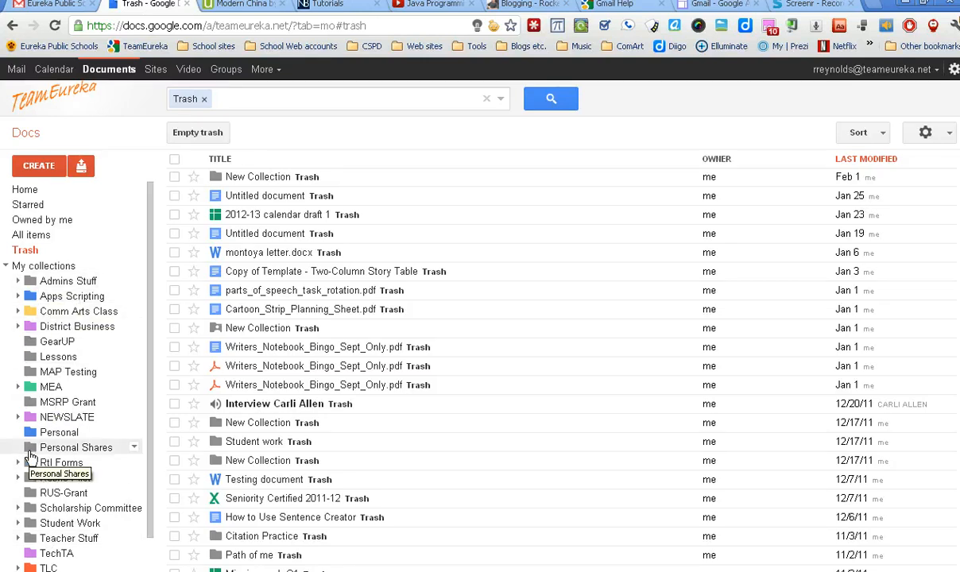
{"action": "mouse_move", "coordinate": [25, 488]}
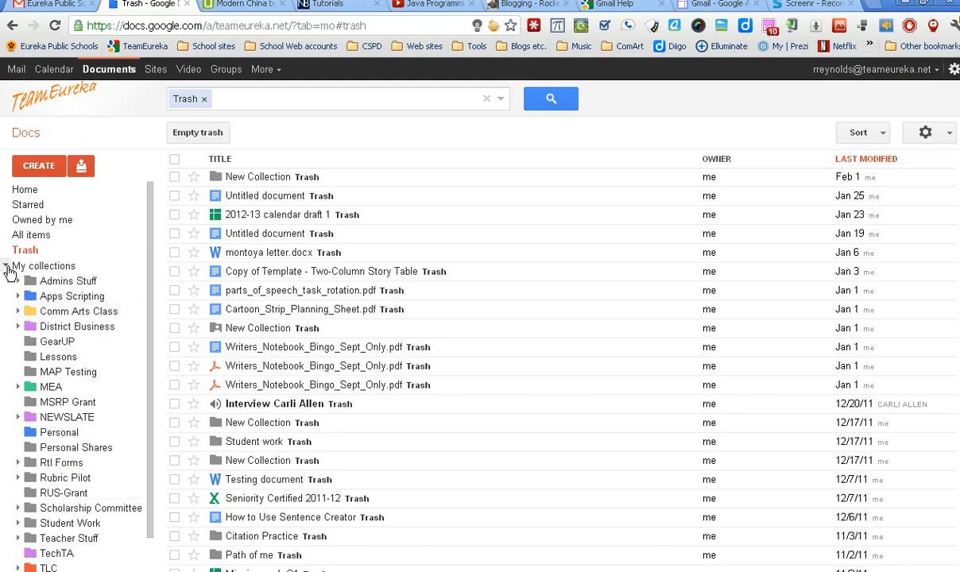
{"action": "left_click", "coordinate": [7, 266]}
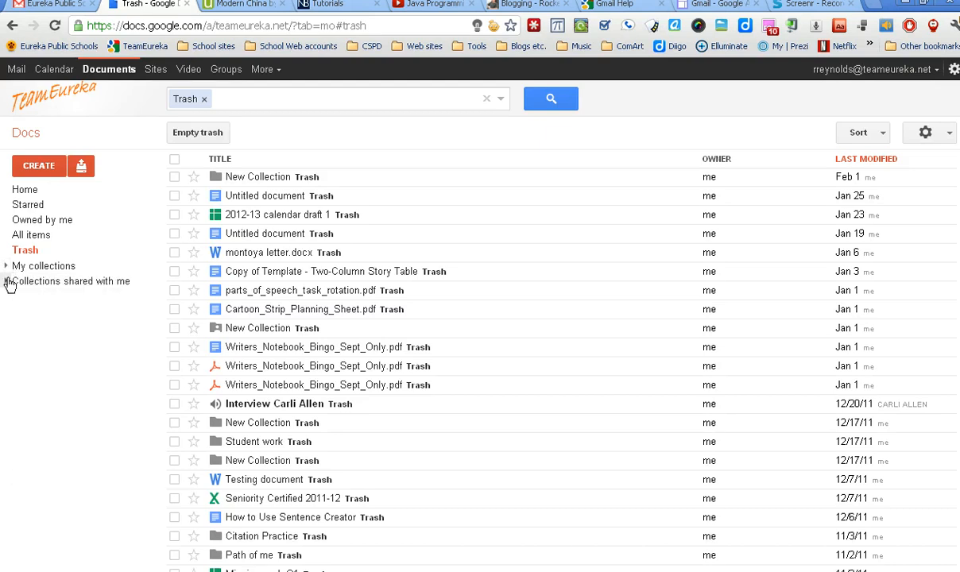
{"action": "left_click", "coordinate": [6, 281]}
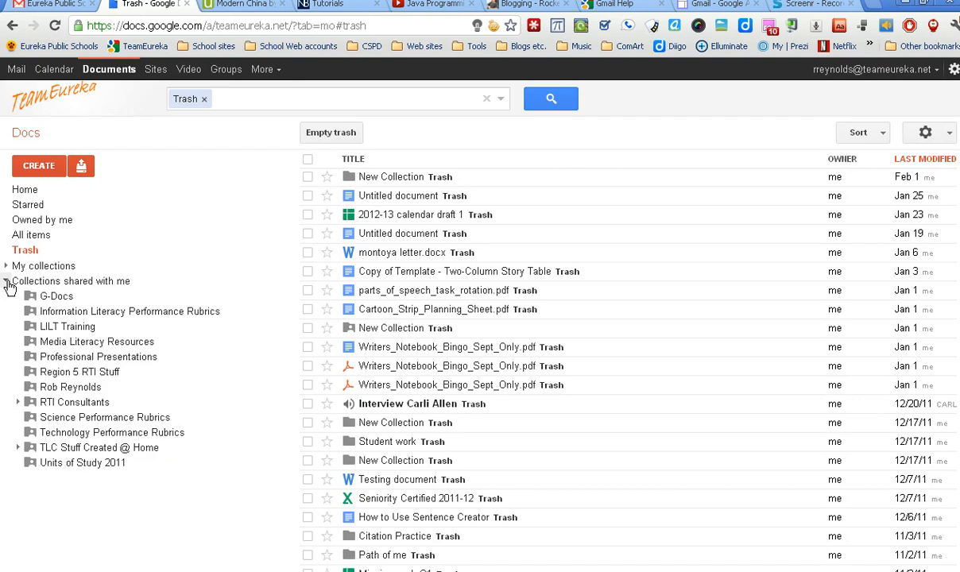
{"action": "mouse_move", "coordinate": [97, 341]}
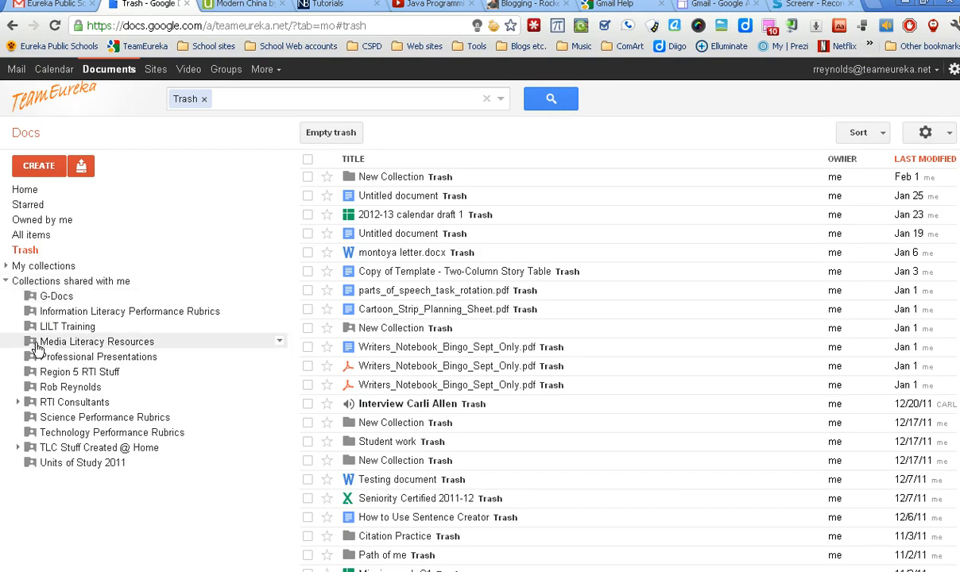
{"action": "mouse_move", "coordinate": [11, 284]}
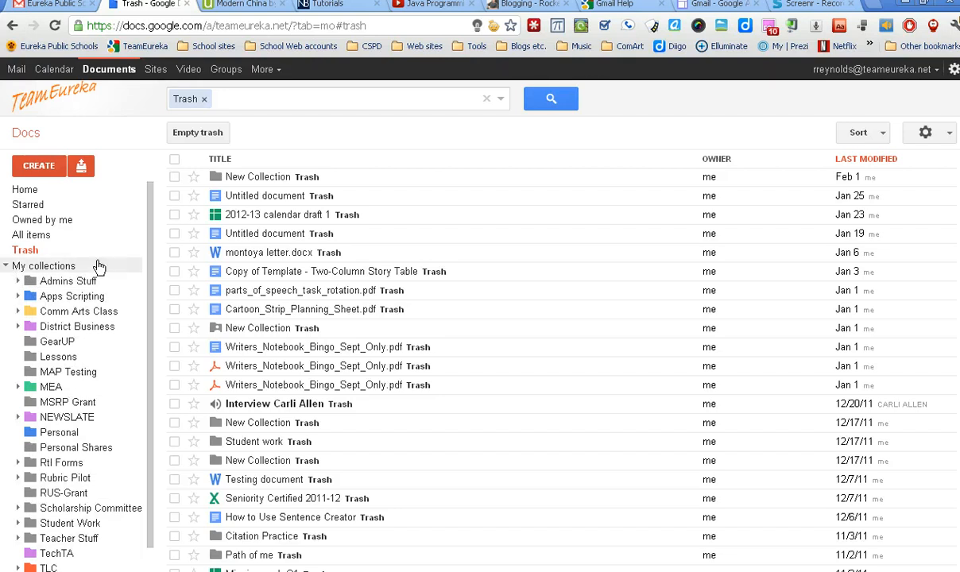
{"action": "mouse_move", "coordinate": [44, 326]}
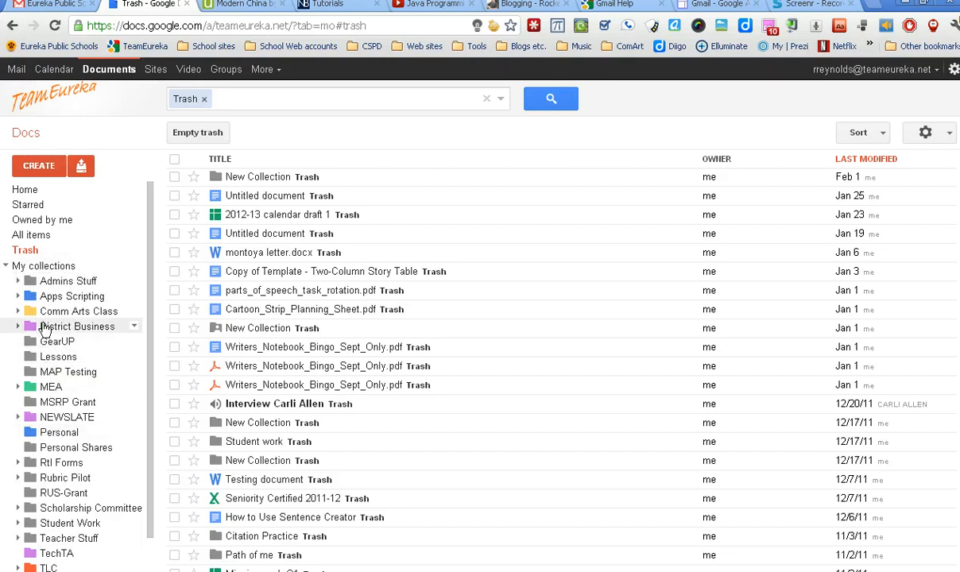
{"action": "mouse_move", "coordinate": [72, 296]}
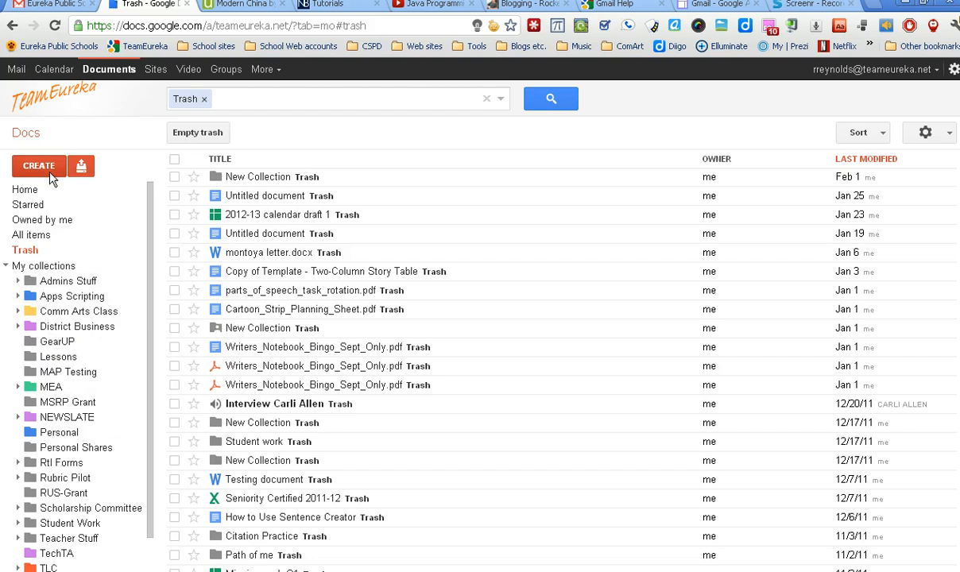
- Create a new collection named 'Test folder'
{"action": "left_click", "coordinate": [39, 165]}
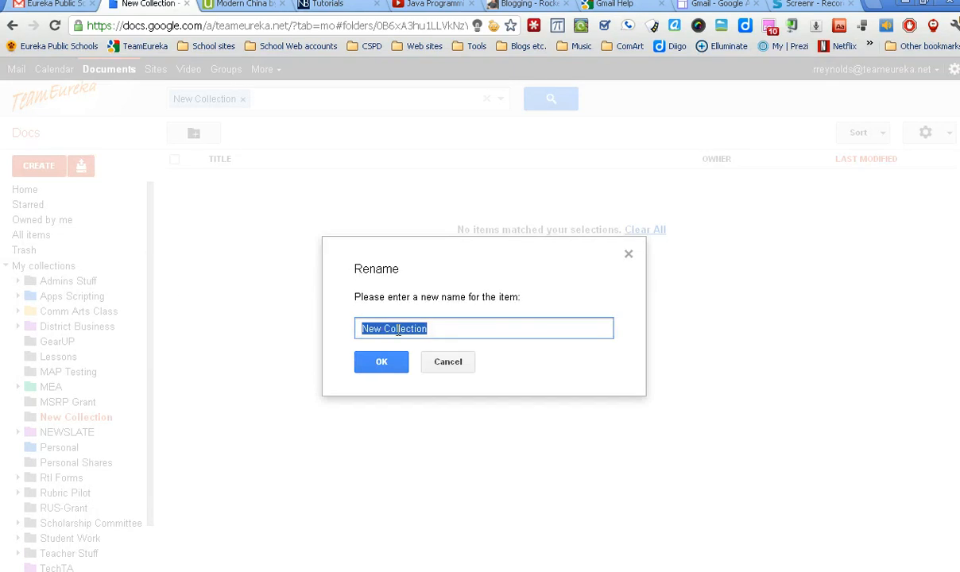
{"action": "type", "text": "Test"}
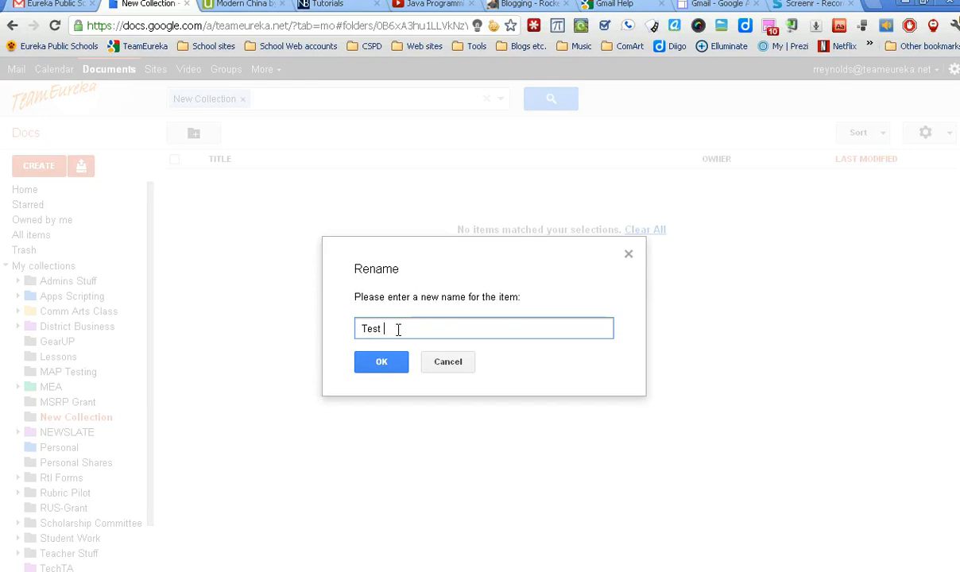
{"action": "type", "text": "folder"}
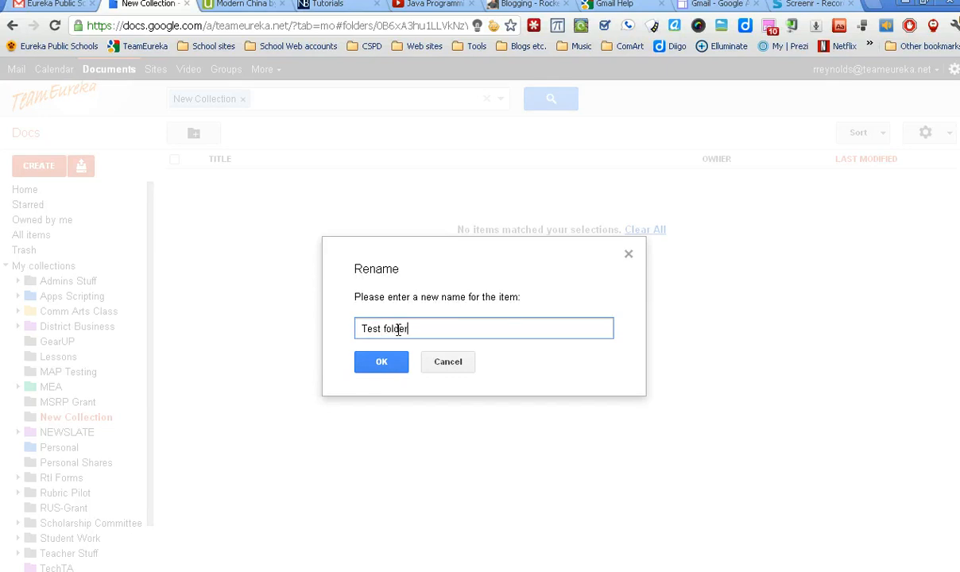
{"action": "left_click", "coordinate": [380, 362]}
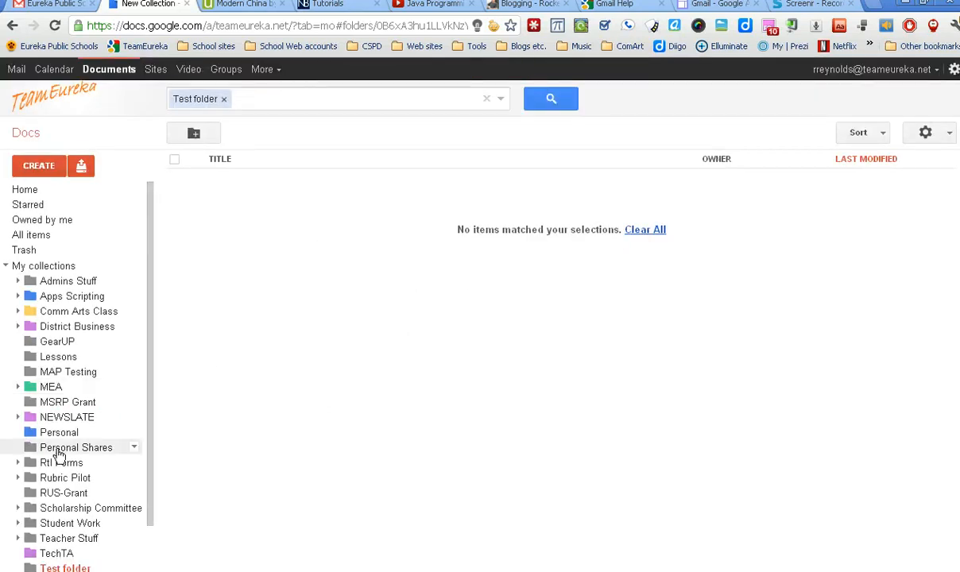
{"action": "mouse_move", "coordinate": [159, 448]}
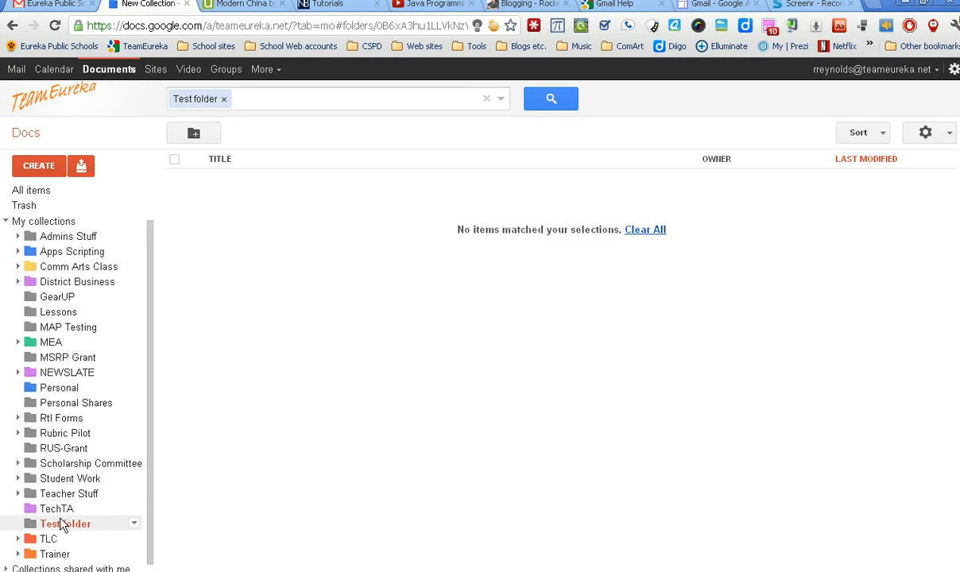
{"action": "mouse_move", "coordinate": [473, 265]}
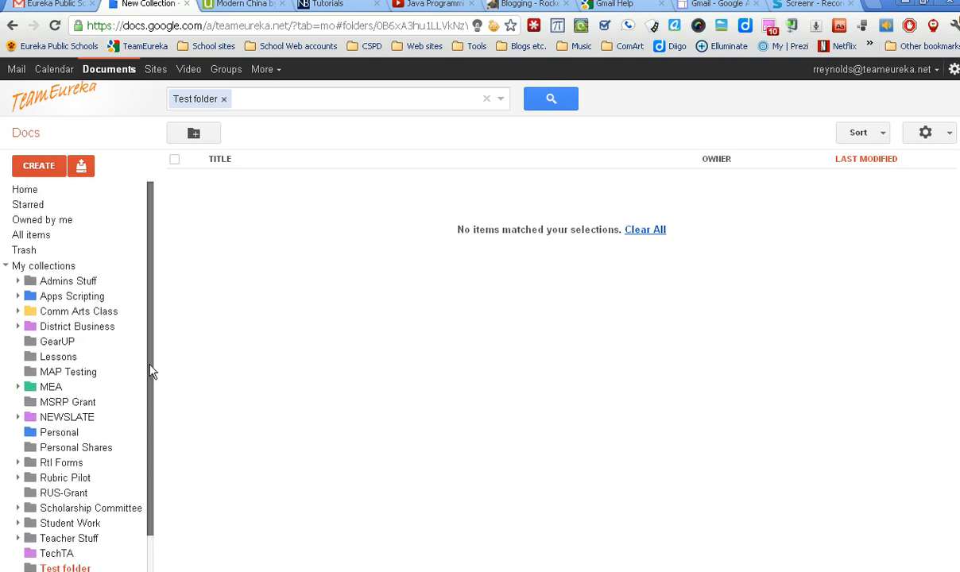
{"action": "mouse_move", "coordinate": [24, 190]}
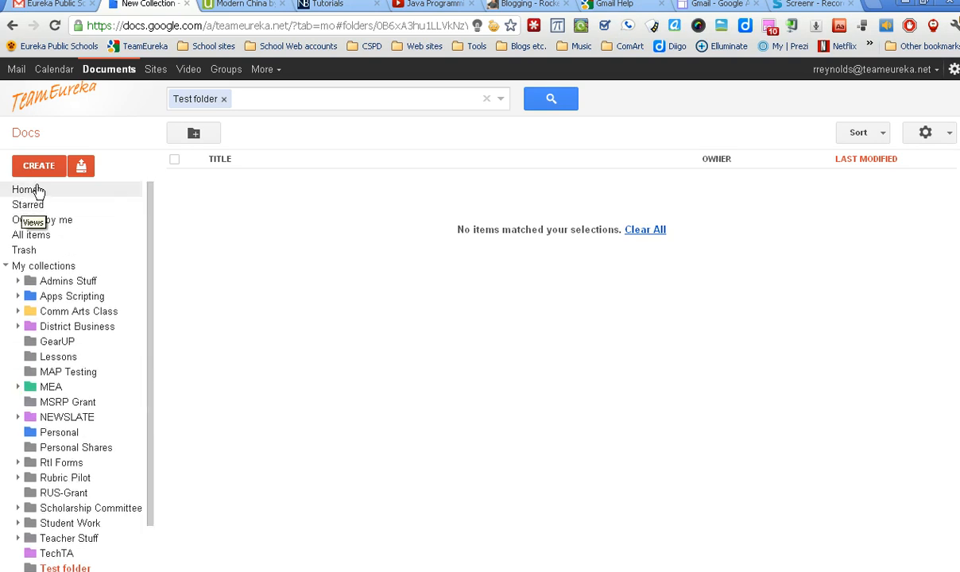
- Return to Home and tick mind dump.pdf for filing
{"action": "left_click", "coordinate": [26, 189]}
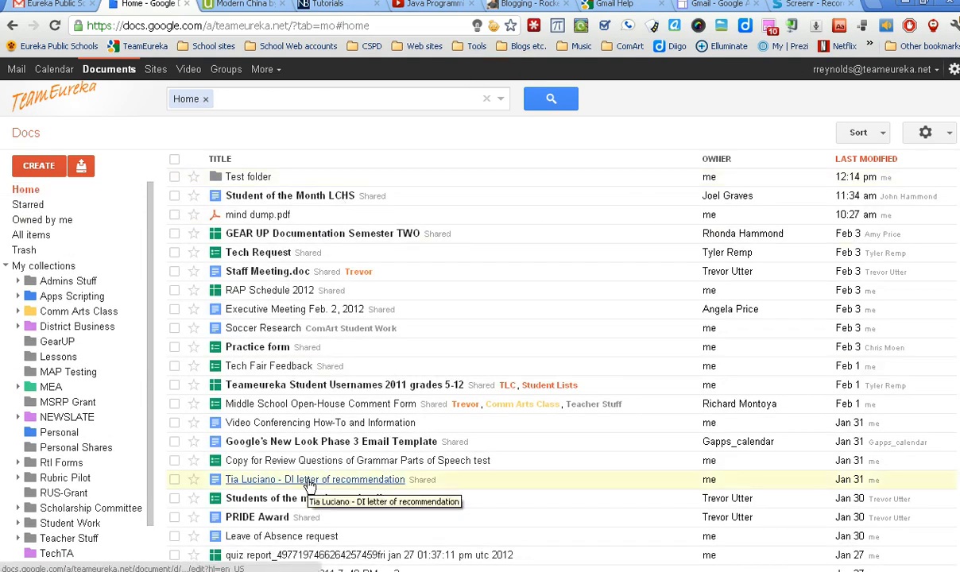
{"action": "mouse_move", "coordinate": [248, 176]}
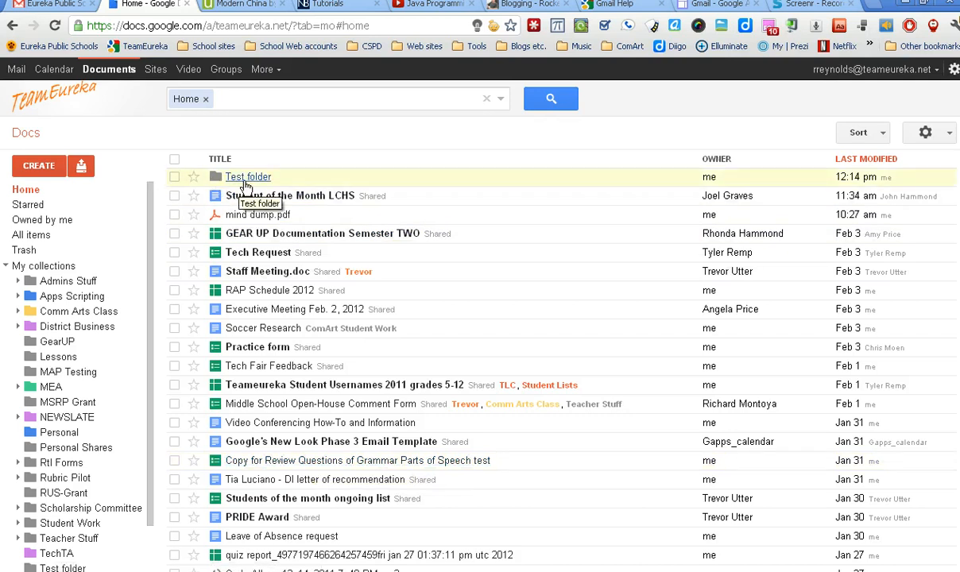
{"action": "mouse_move", "coordinate": [290, 196]}
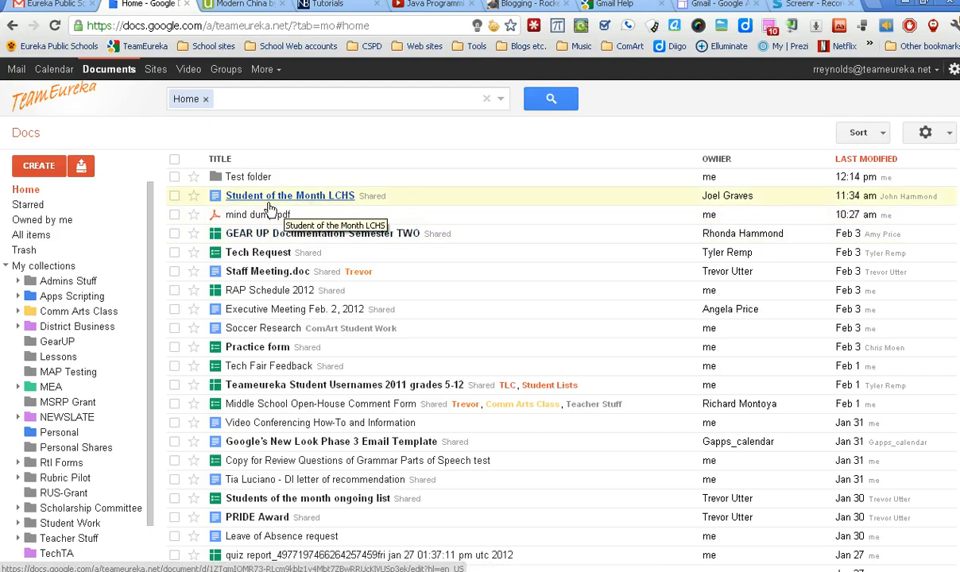
{"action": "left_click", "coordinate": [174, 215]}
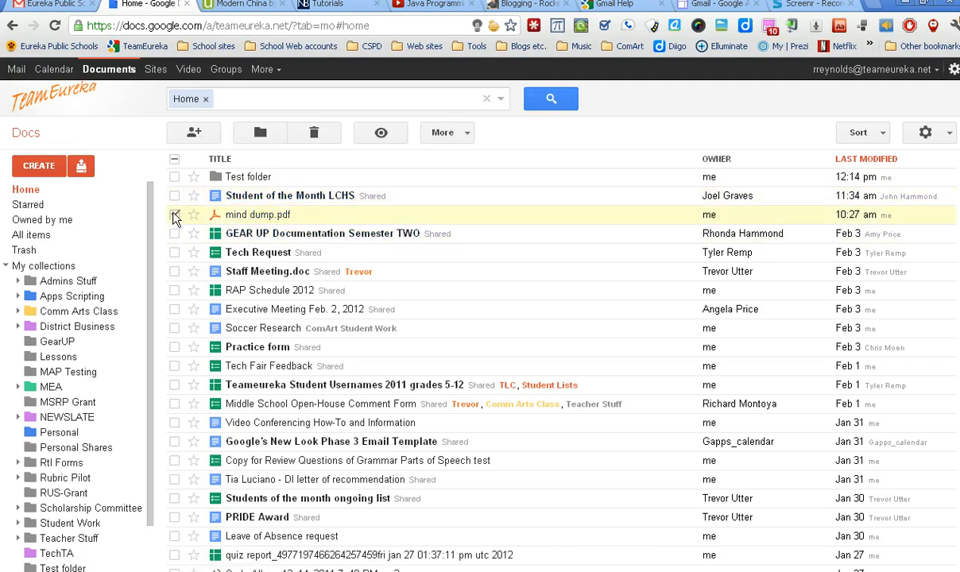
{"action": "left_click", "coordinate": [175, 215]}
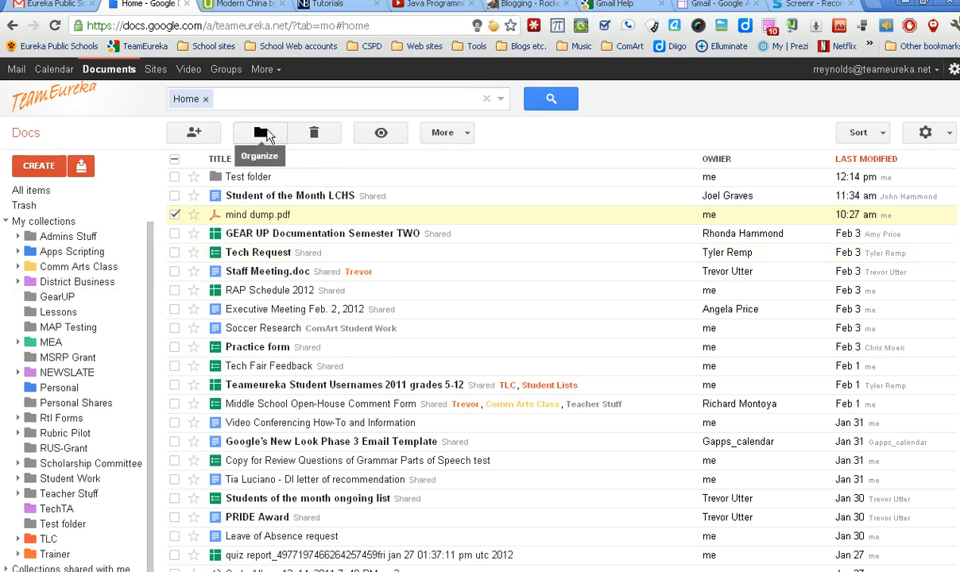
- Assign mind dump.pdf to Test folder and Personal via Organize, and apply the changes
{"action": "left_click", "coordinate": [260, 132]}
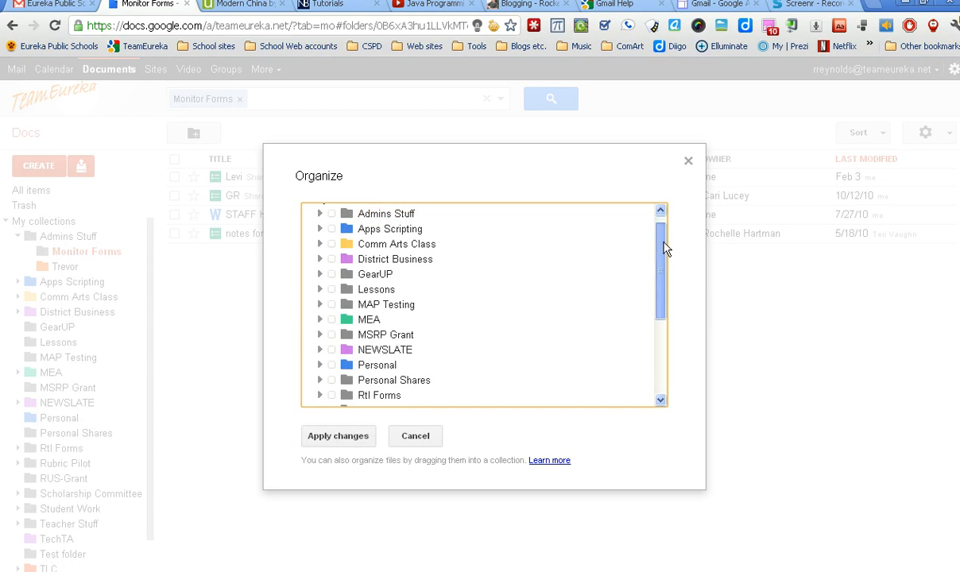
{"action": "scroll", "scroll_direction": "down", "scroll_amount": 3}
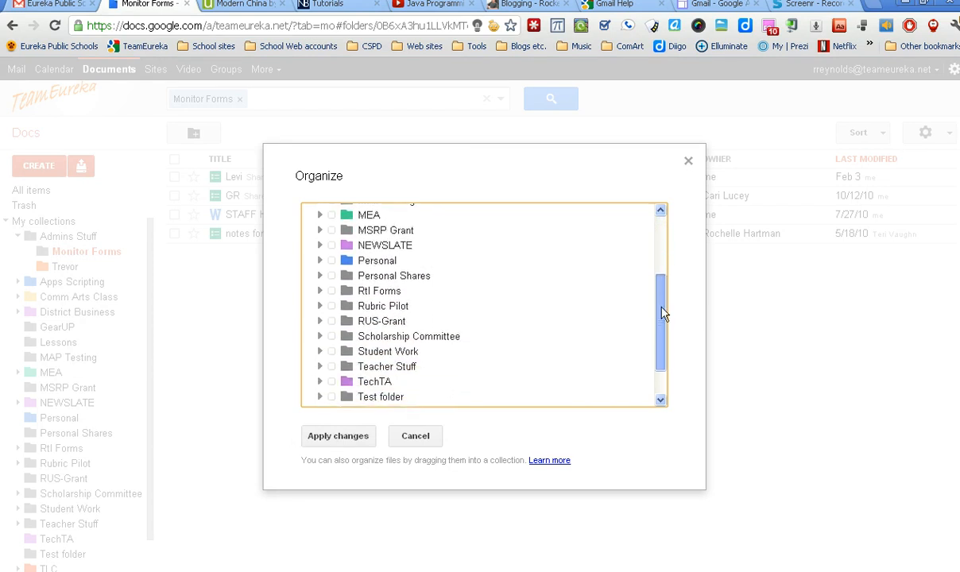
{"action": "scroll", "scroll_direction": "down", "scroll_amount": 3}
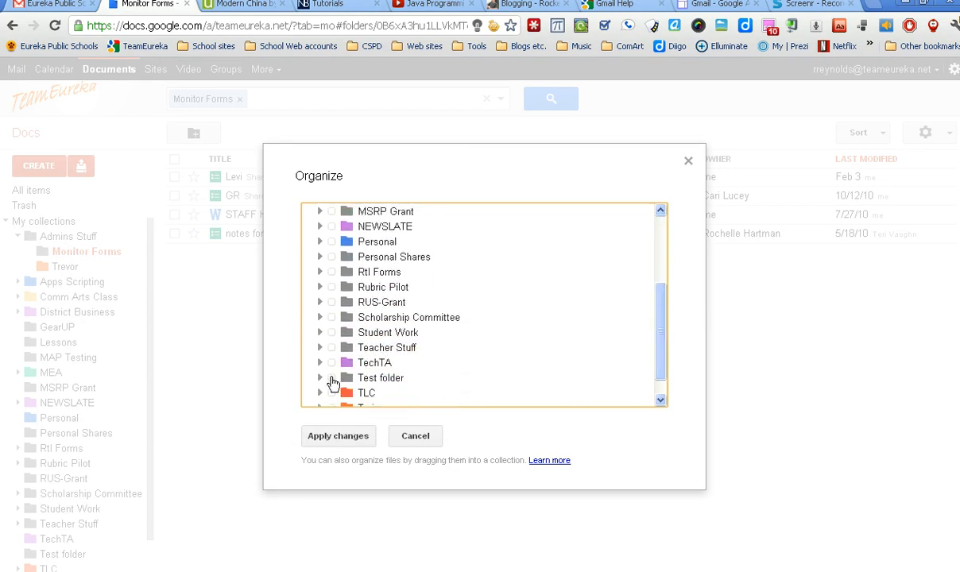
{"action": "left_click", "coordinate": [332, 378]}
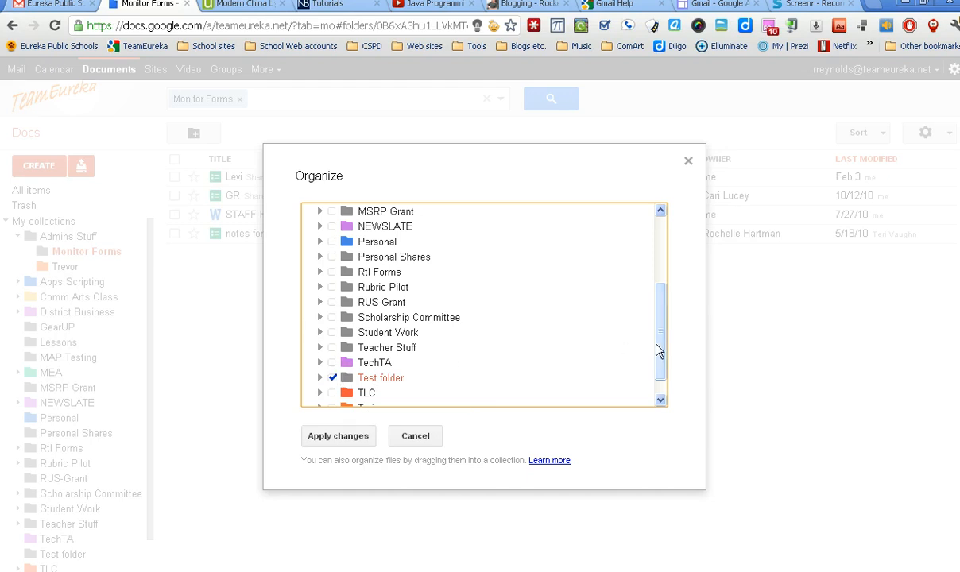
{"action": "left_click", "coordinate": [332, 242]}
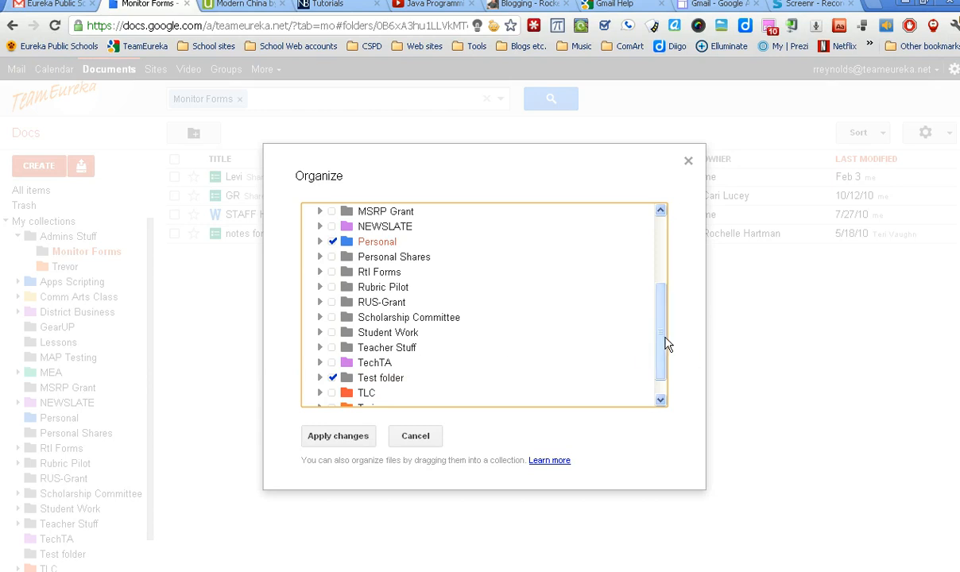
{"action": "mouse_move", "coordinate": [477, 318]}
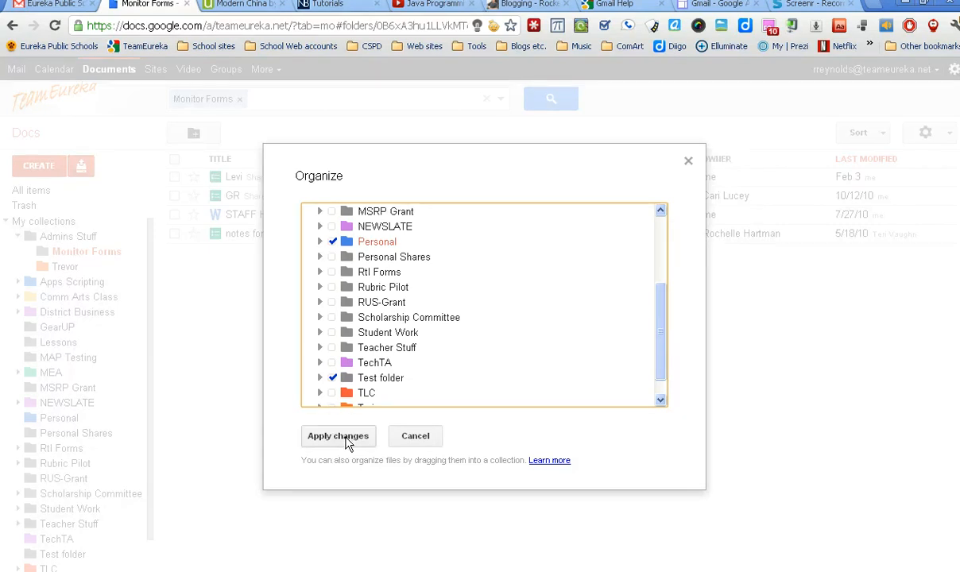
{"action": "left_click", "coordinate": [338, 435]}
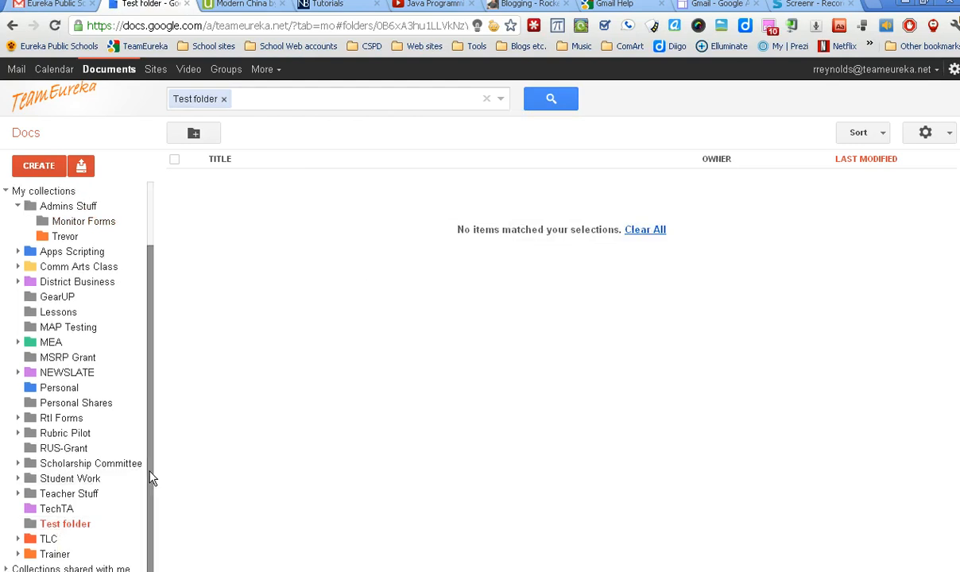
- Scroll up in Test folder to see mind dump.pdf now listed inside it
{"action": "scroll", "scroll_direction": "up", "scroll_amount": 3}
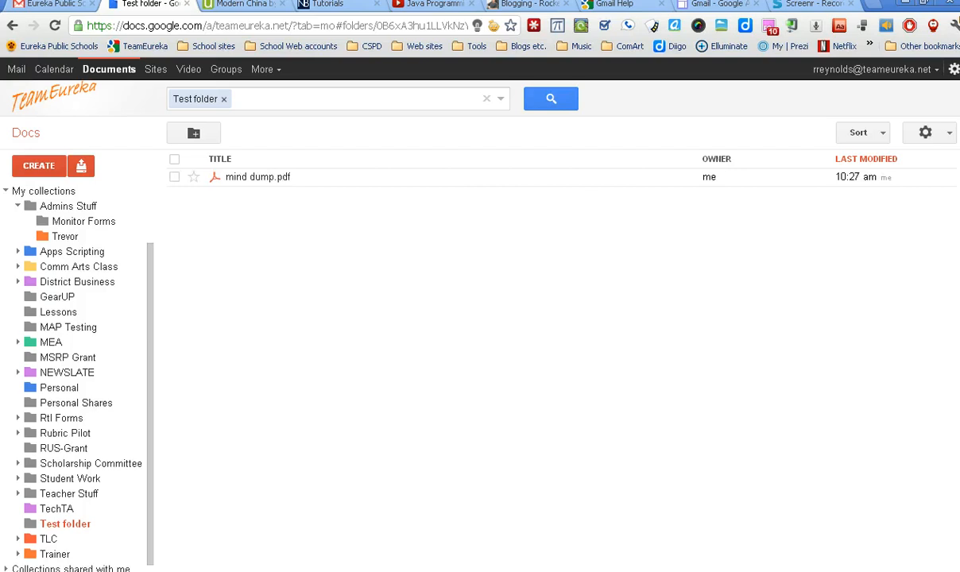
{"action": "mouse_move", "coordinate": [257, 176]}
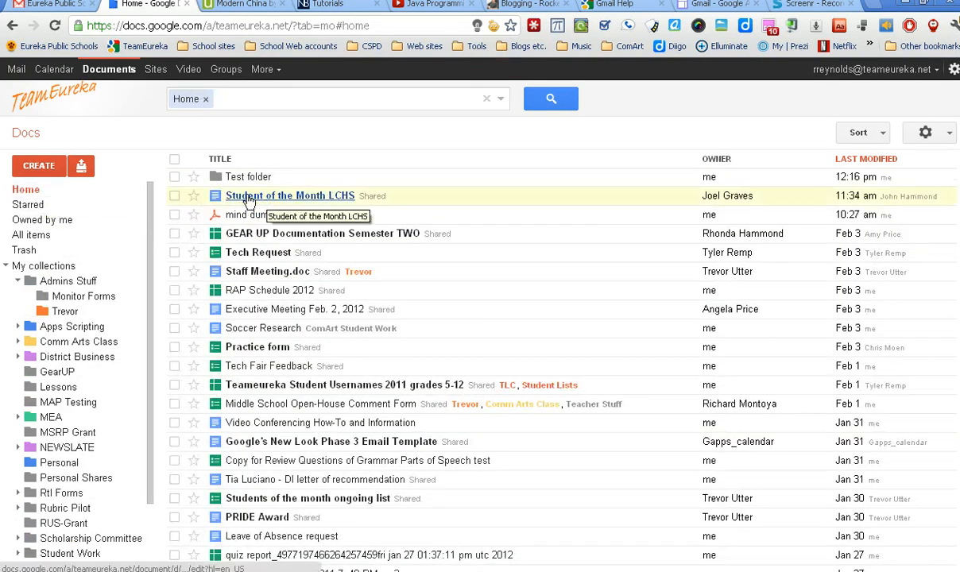
{"action": "mouse_move", "coordinate": [245, 219]}
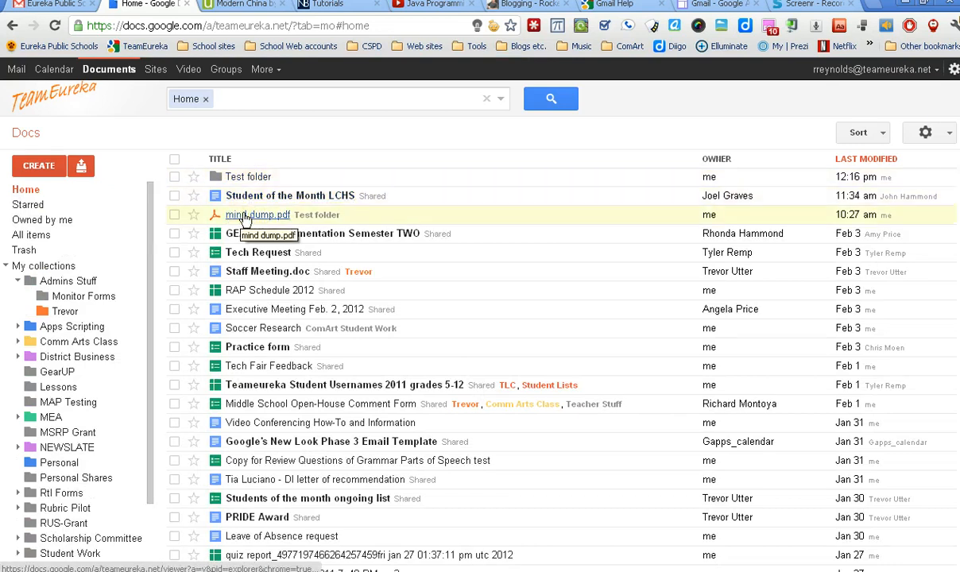
{"action": "mouse_move", "coordinate": [300, 218]}
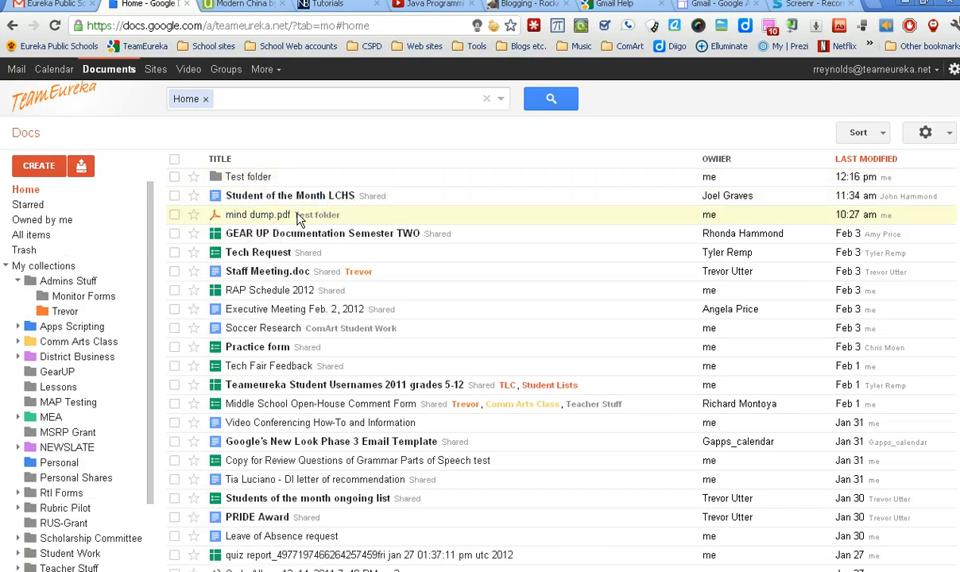
{"action": "mouse_move", "coordinate": [318, 223]}
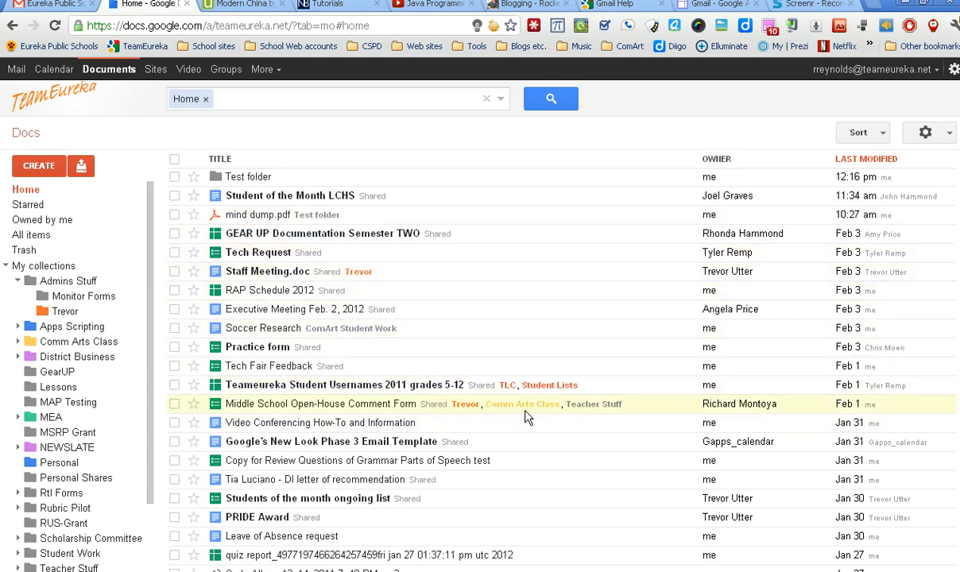
{"action": "mouse_move", "coordinate": [515, 414]}
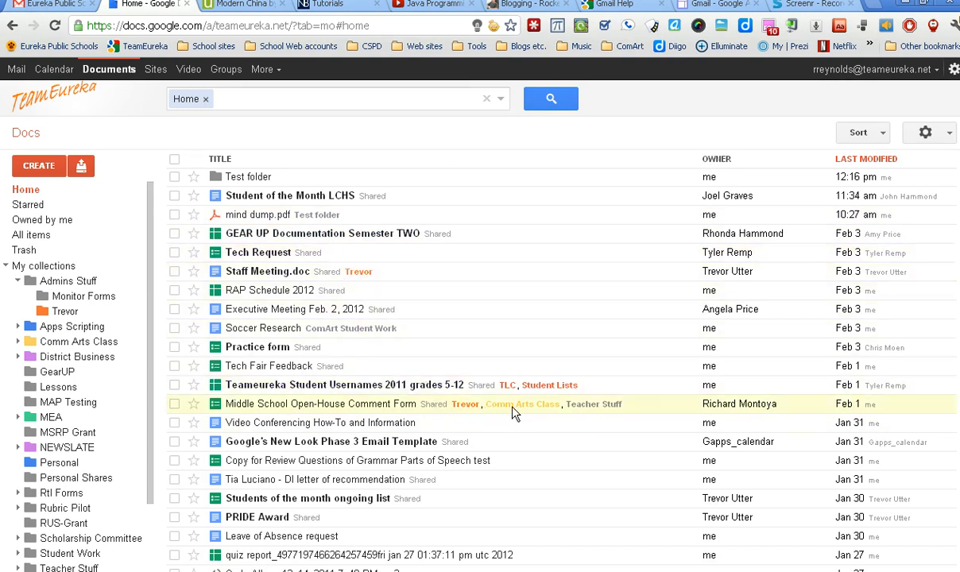
{"action": "mouse_move", "coordinate": [342, 385]}
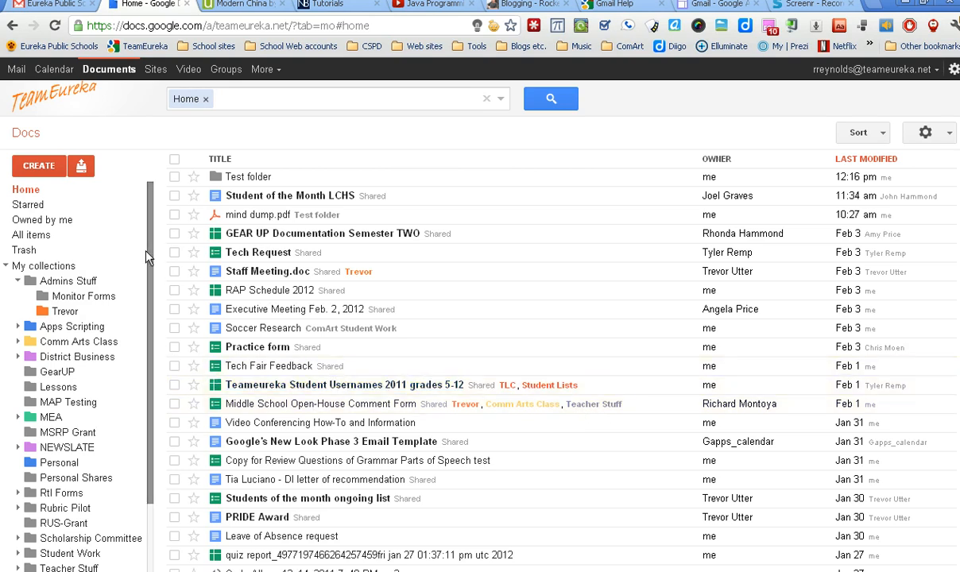
{"action": "mouse_move", "coordinate": [269, 291]}
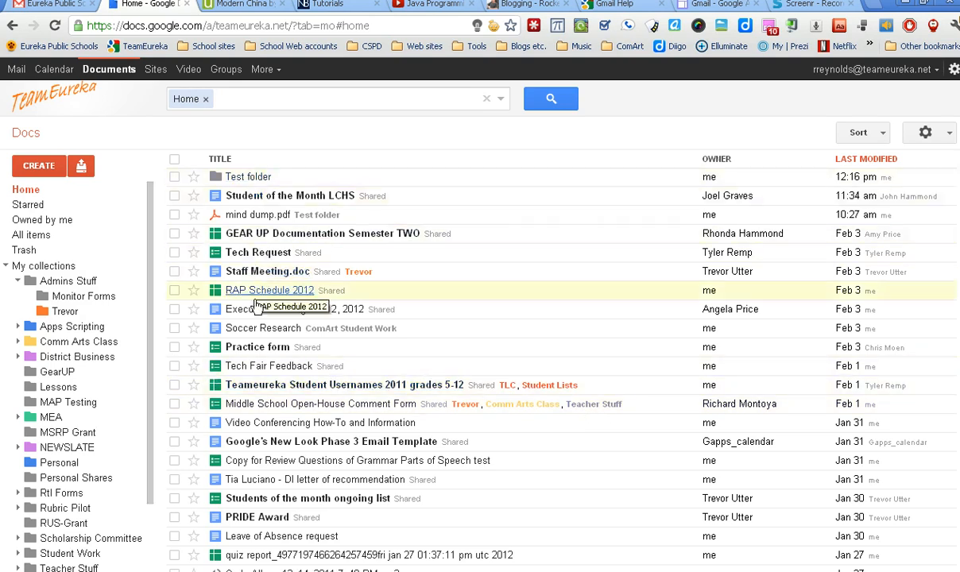
{"action": "mouse_move", "coordinate": [263, 407]}
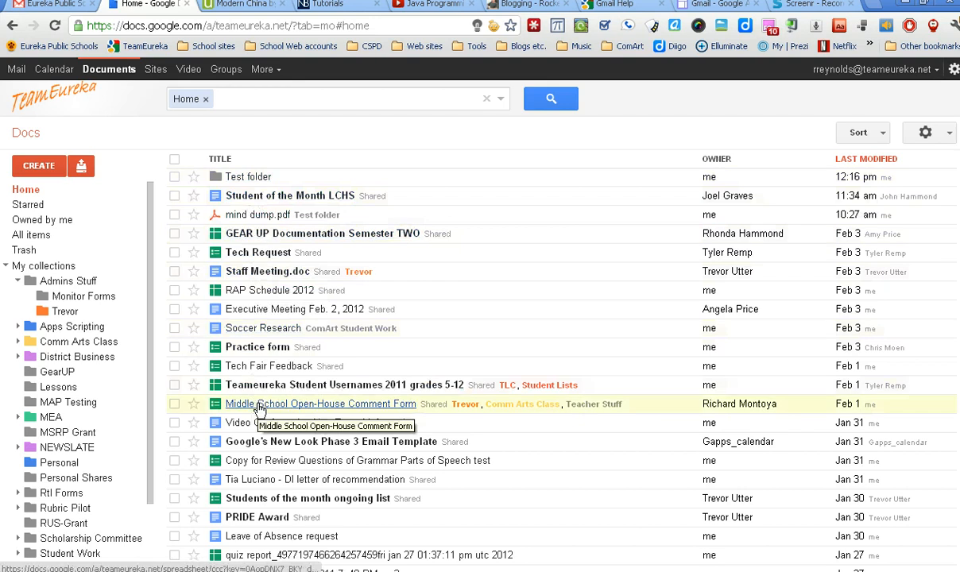
{"action": "scroll", "scroll_direction": "down", "scroll_amount": 3}
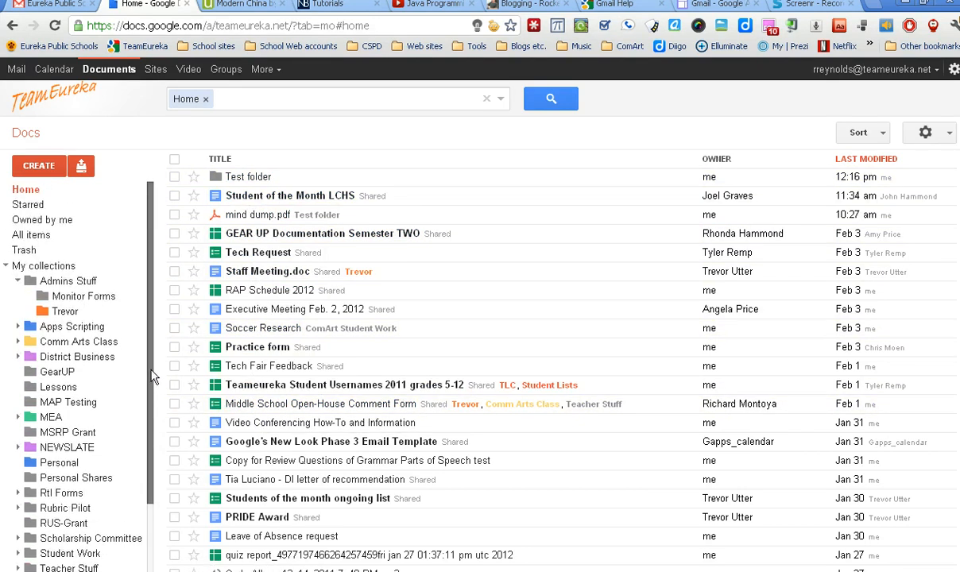
{"action": "left_click", "coordinate": [288, 196]}
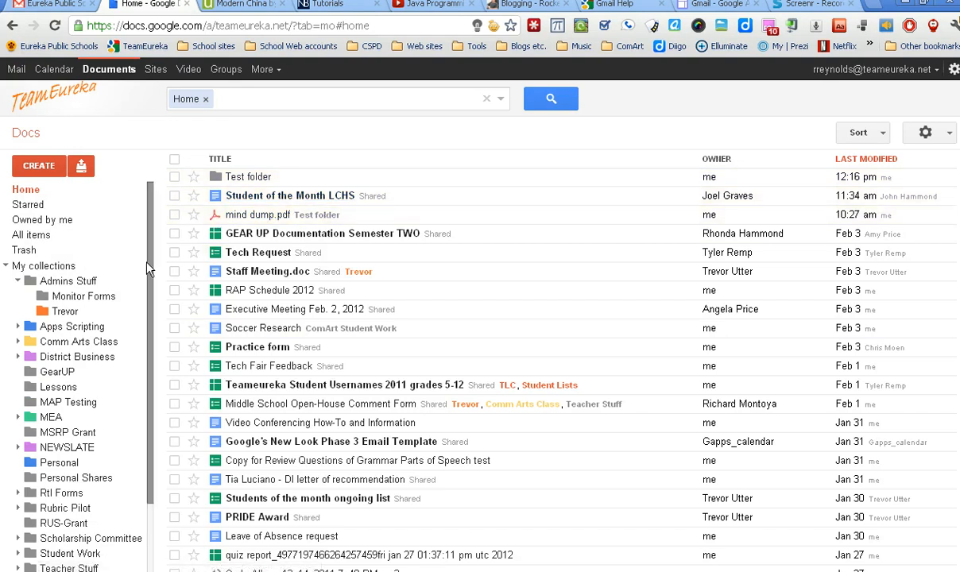
{"action": "mouse_move", "coordinate": [258, 214]}
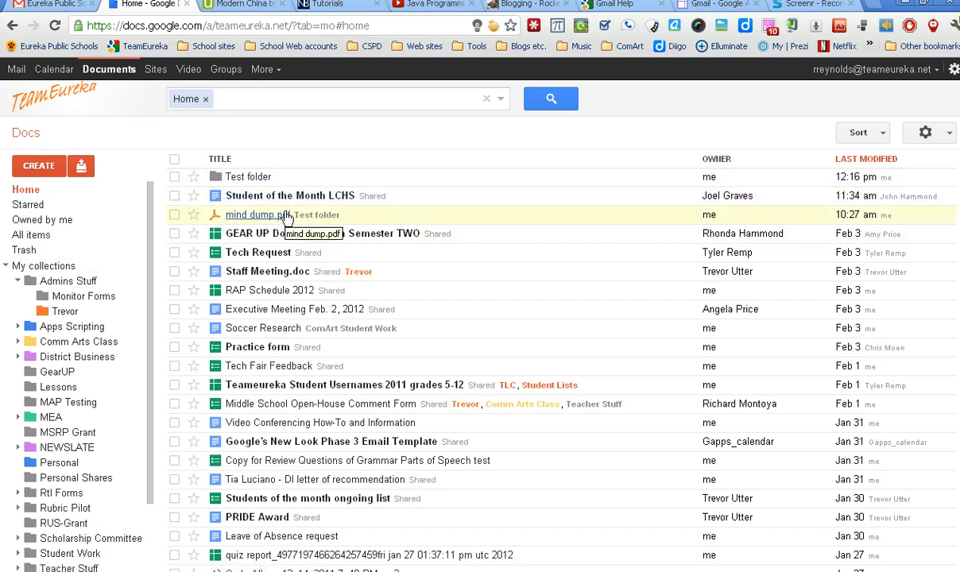
{"action": "scroll", "scroll_direction": "down", "scroll_amount": 3}
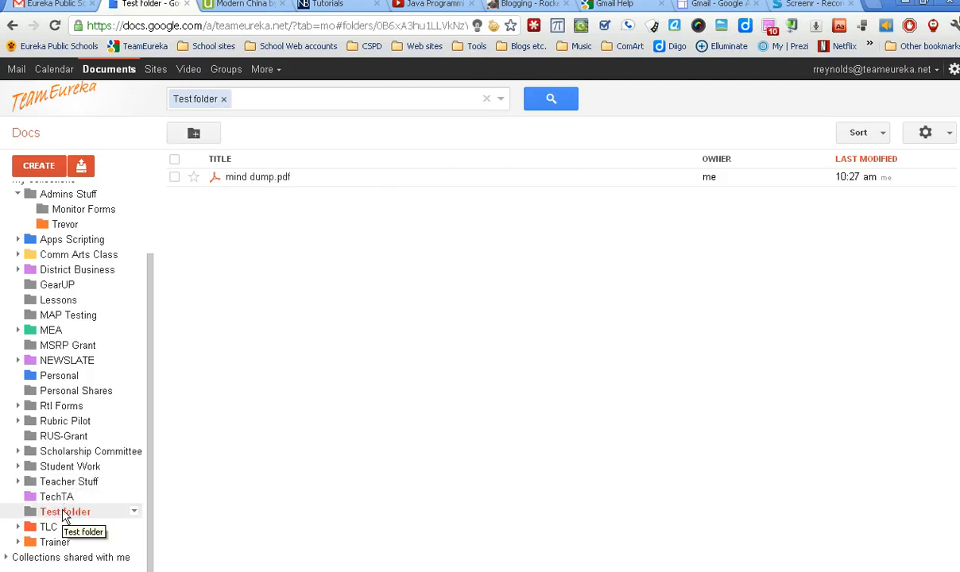
{"action": "scroll", "scroll_direction": "up", "scroll_amount": 3}
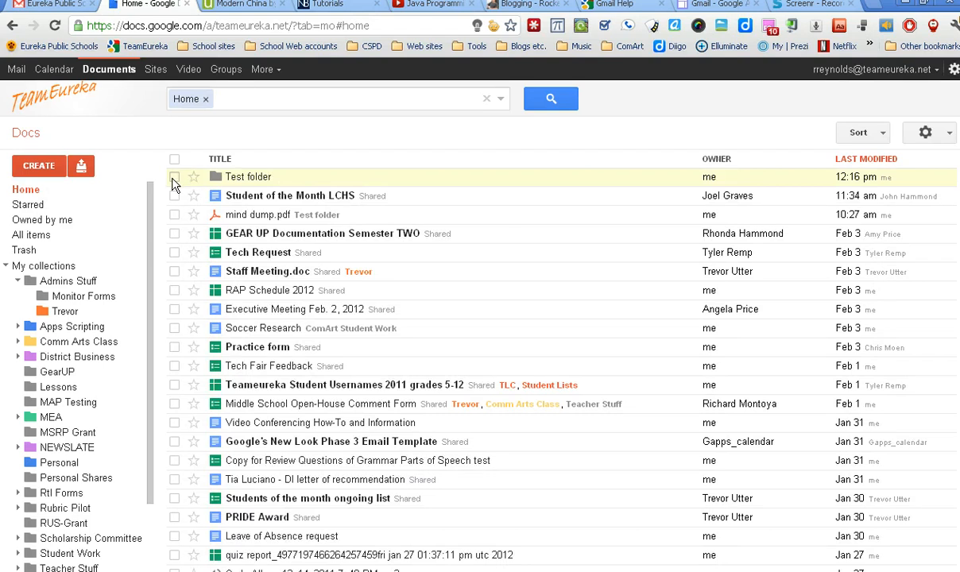
- Hide Test folder and mind dump.pdf from Home with Don't show in Home
{"action": "left_click", "coordinate": [174, 176]}
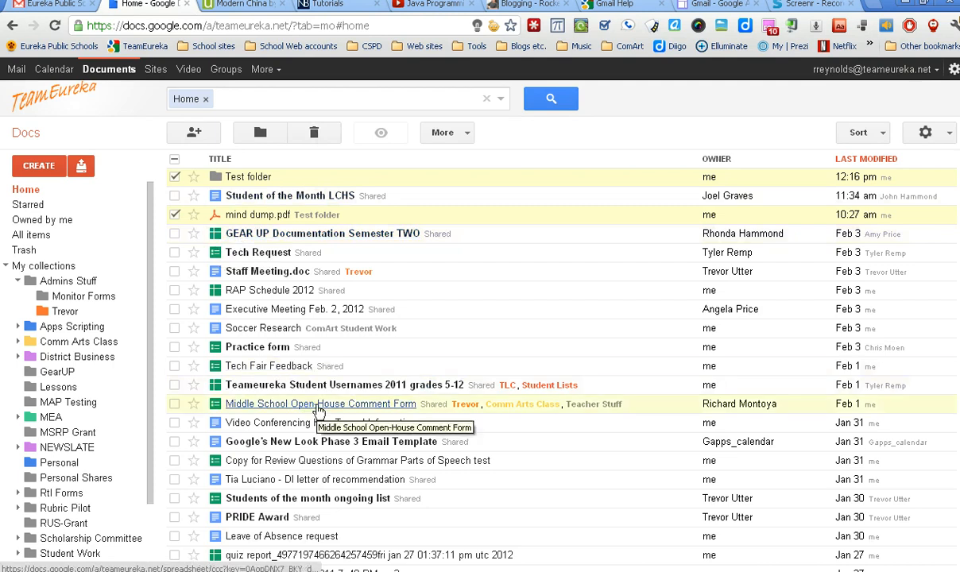
{"action": "left_click", "coordinate": [447, 132]}
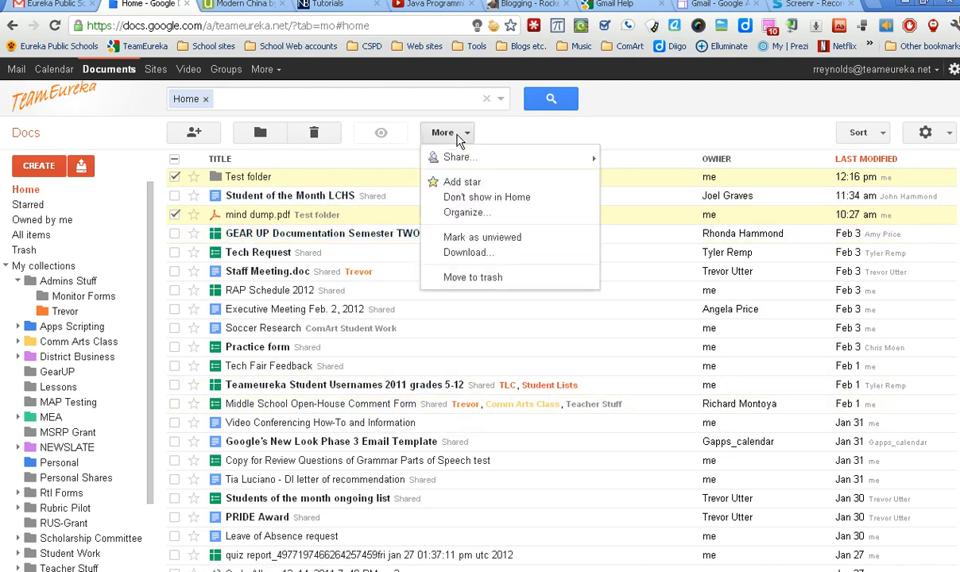
{"action": "mouse_move", "coordinate": [486, 197]}
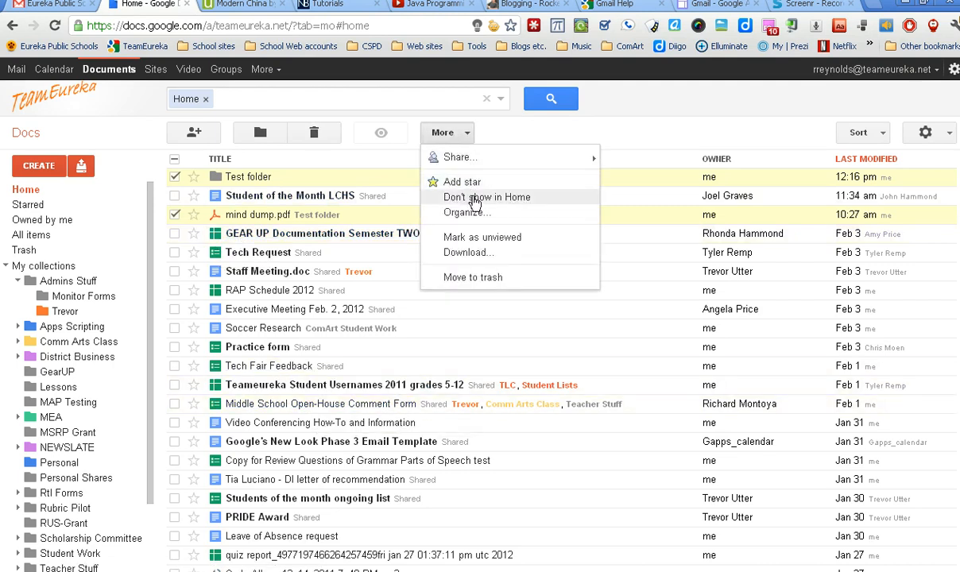
{"action": "left_click", "coordinate": [487, 196]}
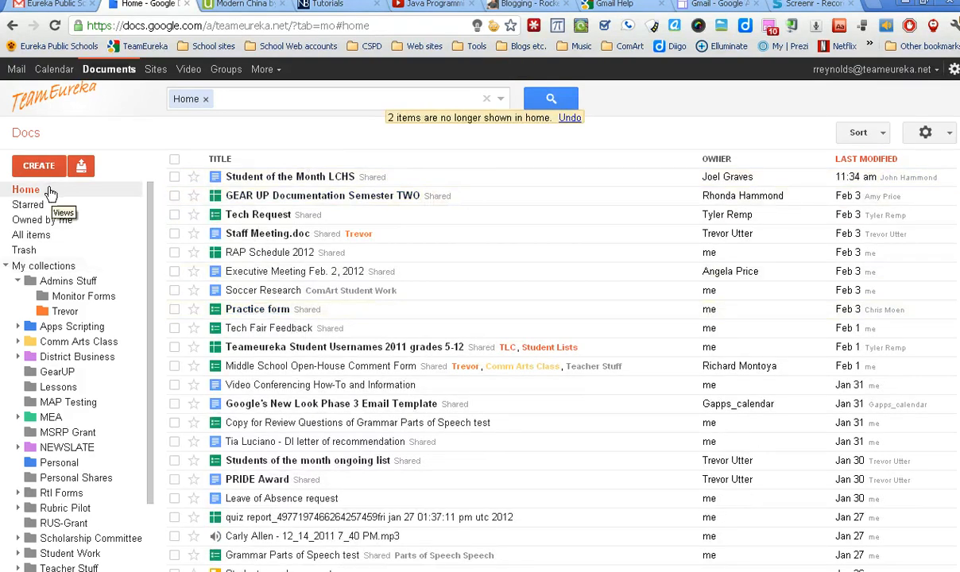
{"action": "mouse_move", "coordinate": [40, 235]}
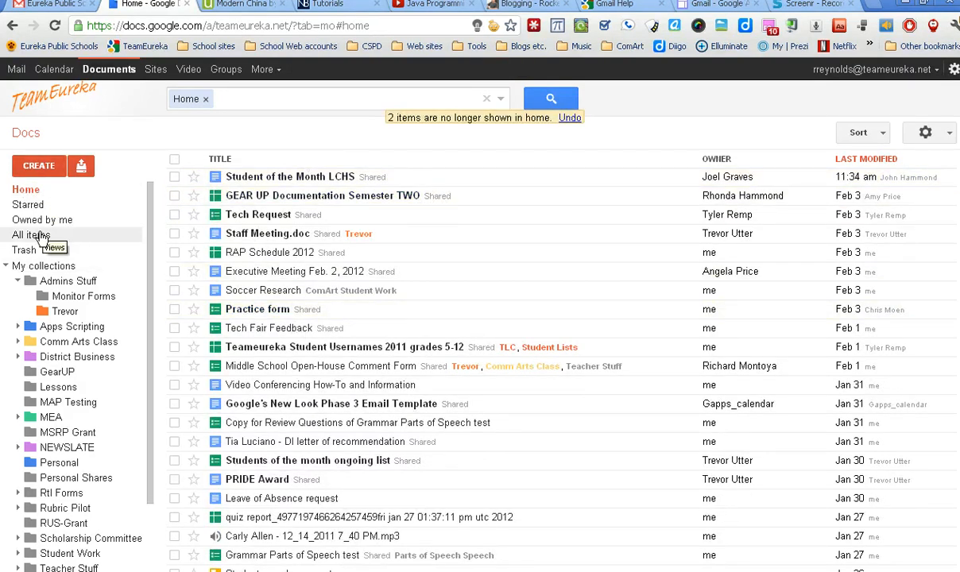
{"action": "left_click", "coordinate": [33, 235]}
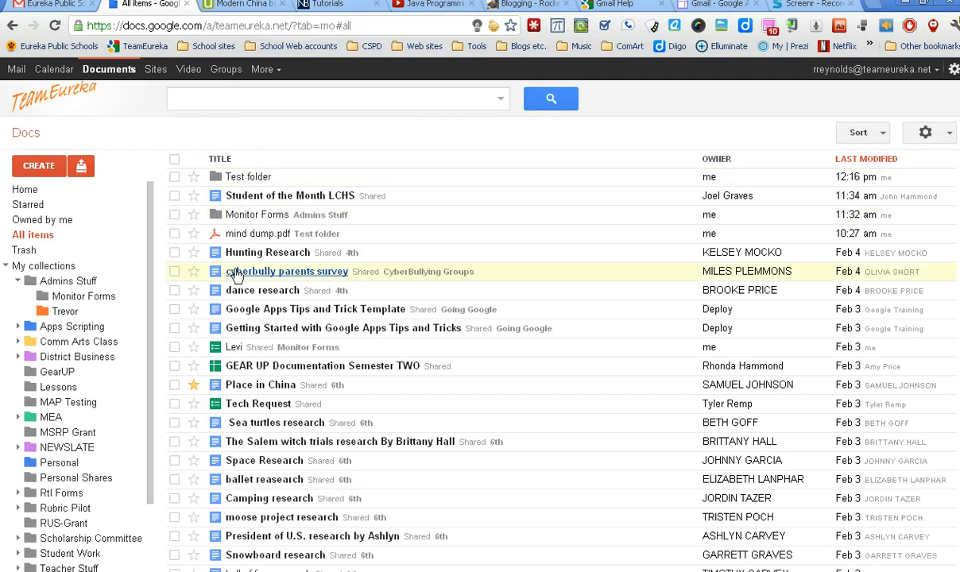
{"action": "mouse_move", "coordinate": [25, 189]}
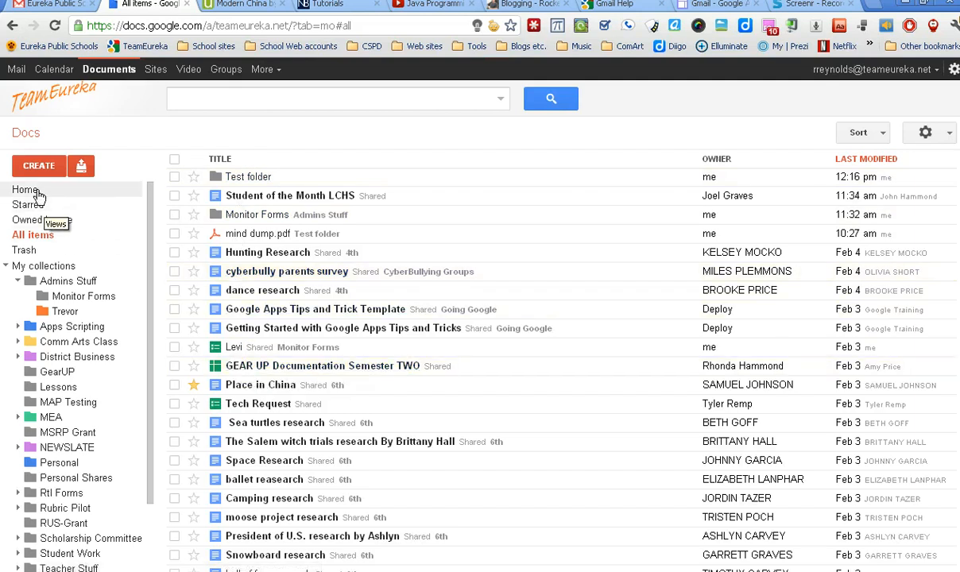
{"action": "left_click", "coordinate": [26, 189]}
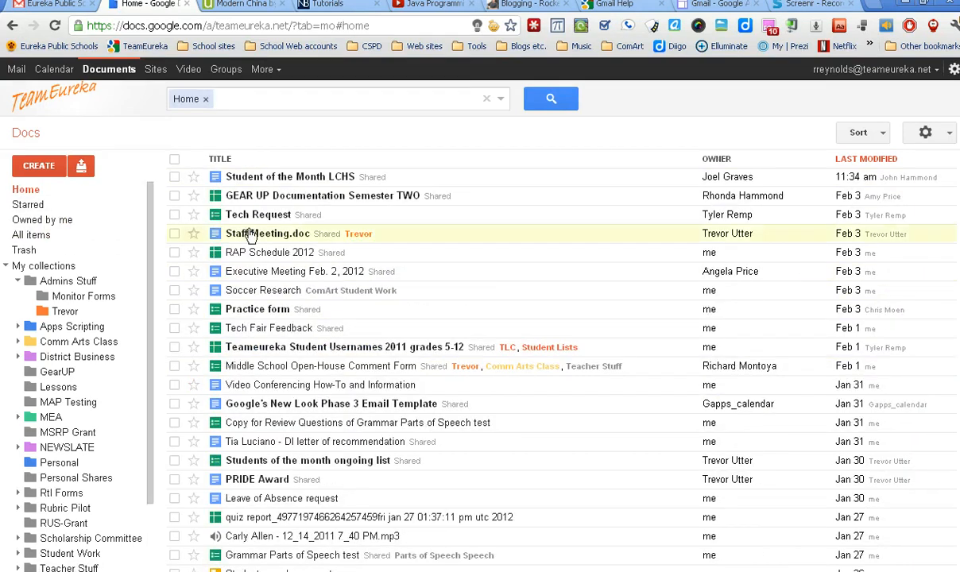
{"action": "mouse_move", "coordinate": [323, 196]}
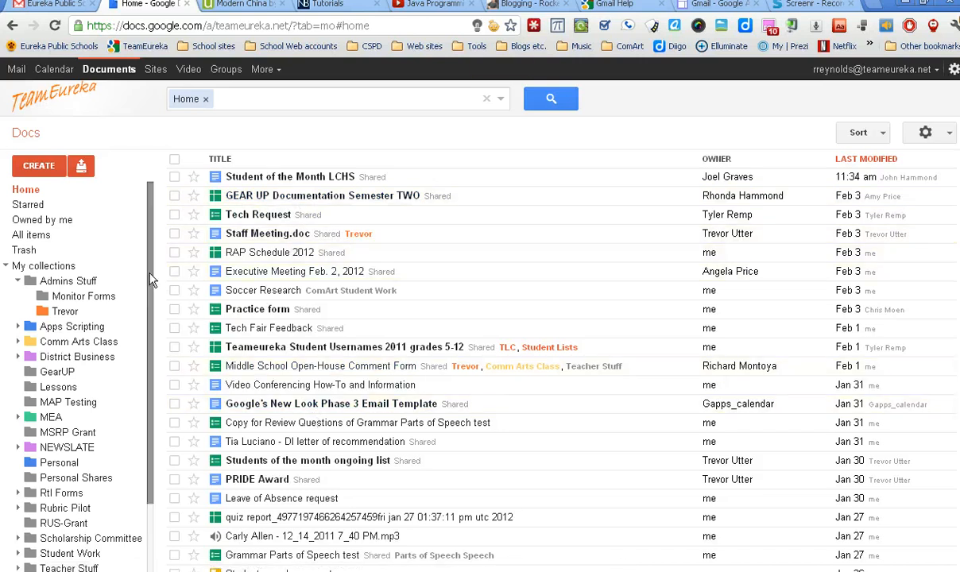
{"action": "scroll", "scroll_direction": "down", "scroll_amount": 3}
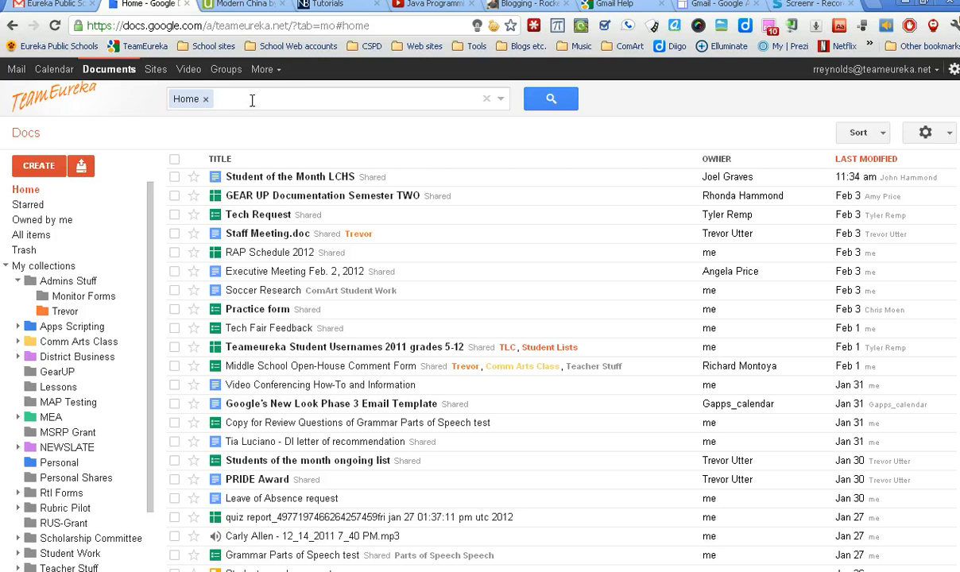
- Search Home for 'dump' and see mind dump.pdf offered in the suggestions
{"action": "type", "text": "dum"}
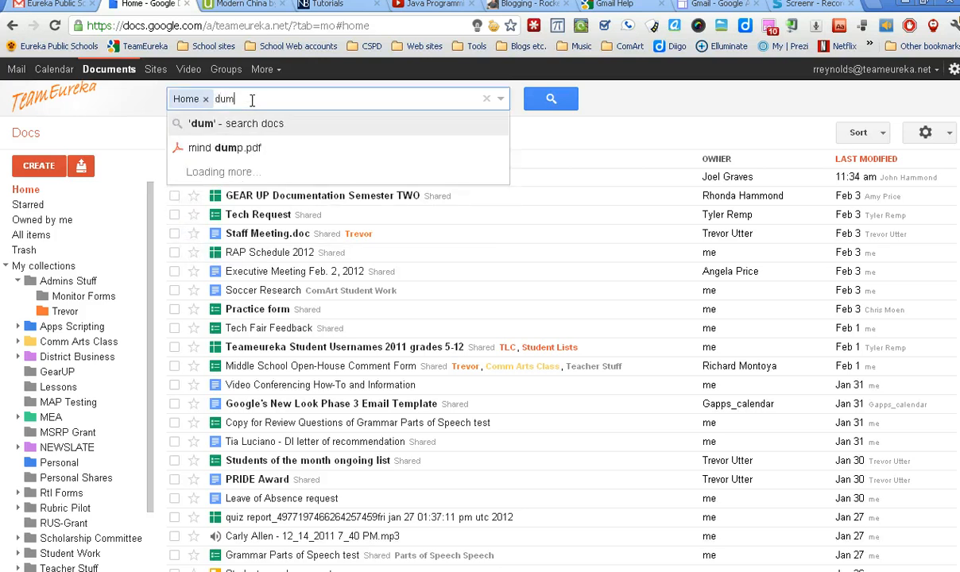
{"action": "type", "text": "p"}
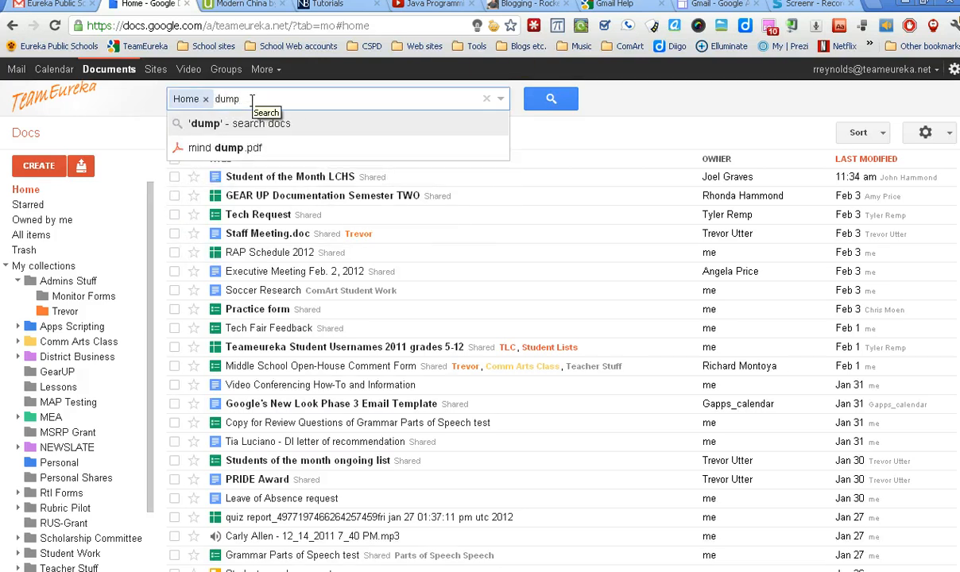
{"action": "mouse_move", "coordinate": [211, 154]}
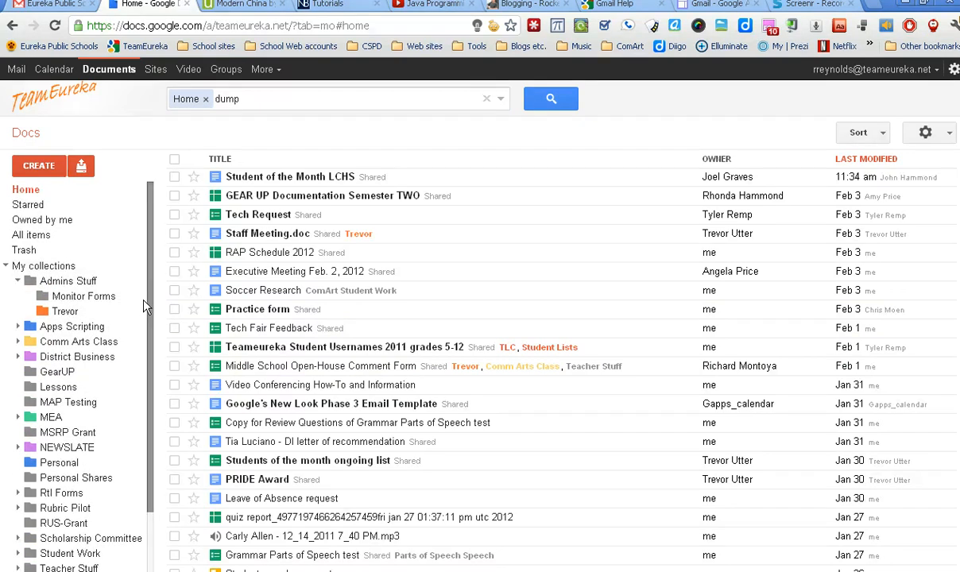
{"action": "mouse_move", "coordinate": [27, 204]}
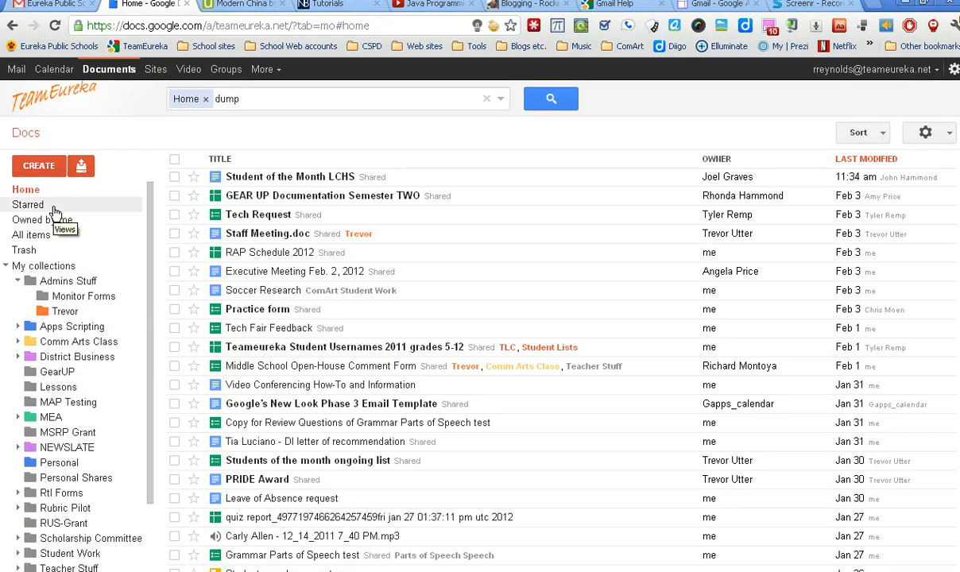
{"action": "mouse_move", "coordinate": [71, 554]}
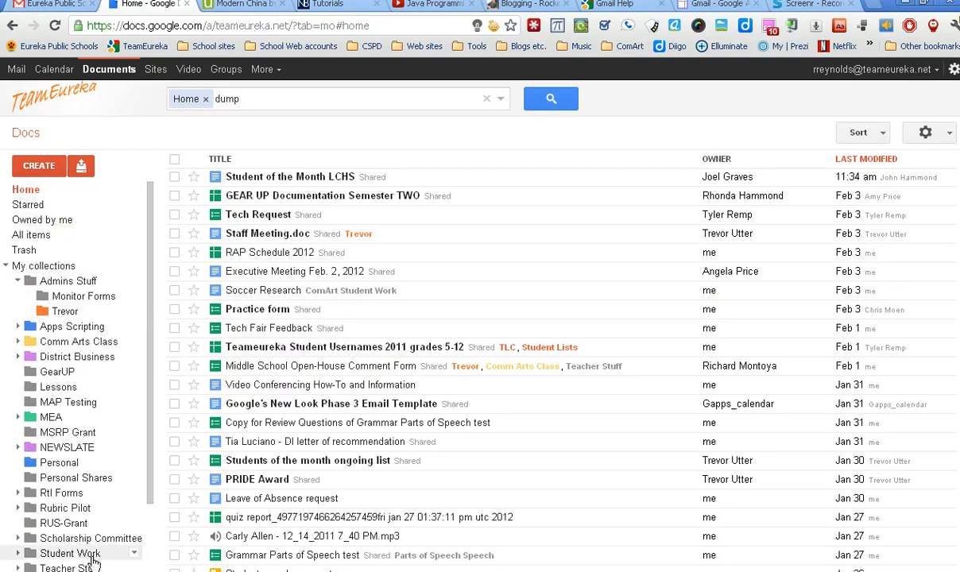